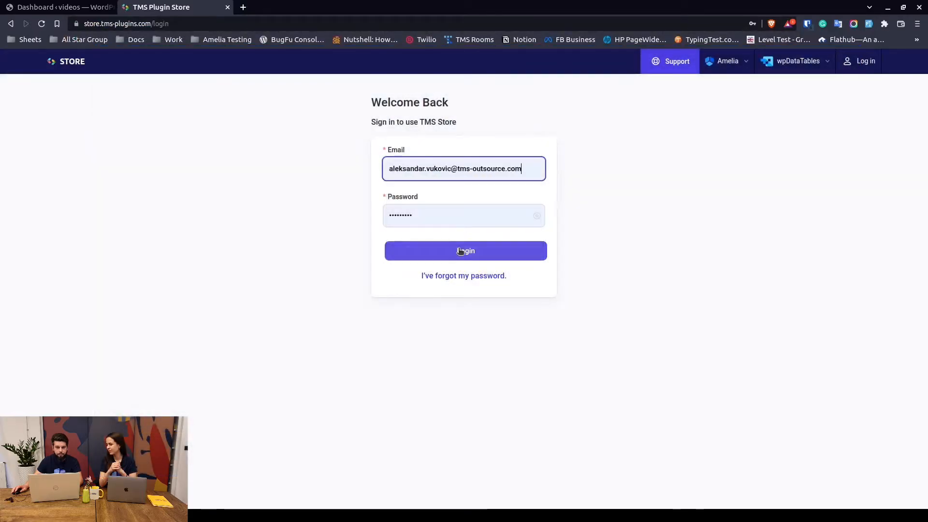
- Log into TMS Plugin Store and download the Amelia Developer Lifetime plugin package
left_click(464, 251)
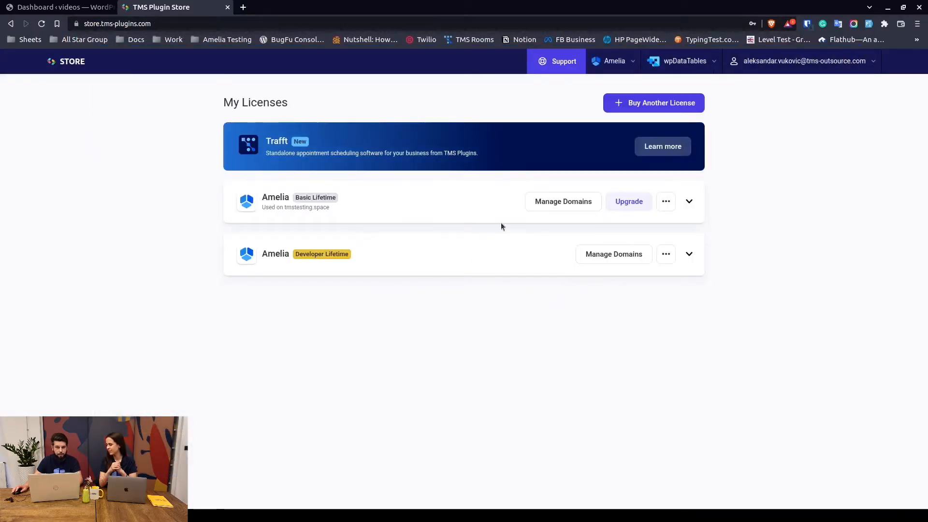
mouse_move(339, 228)
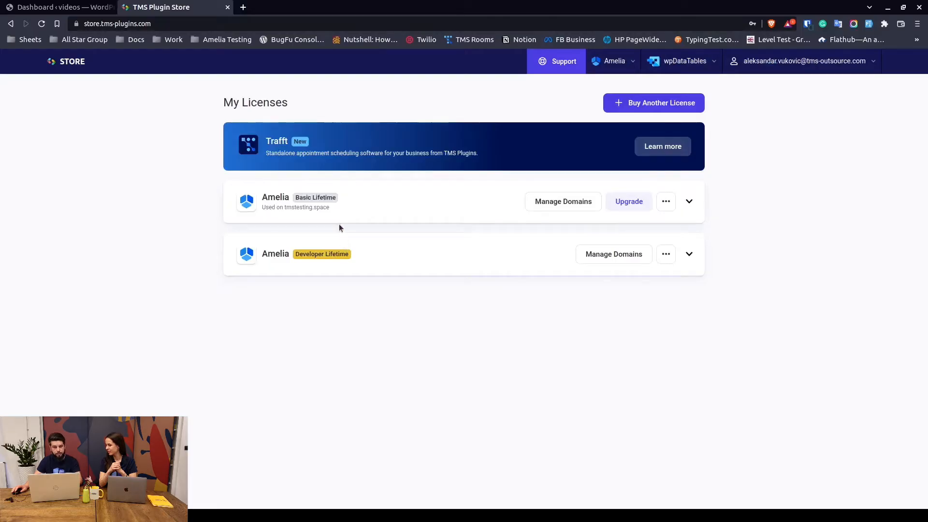
mouse_move(480, 239)
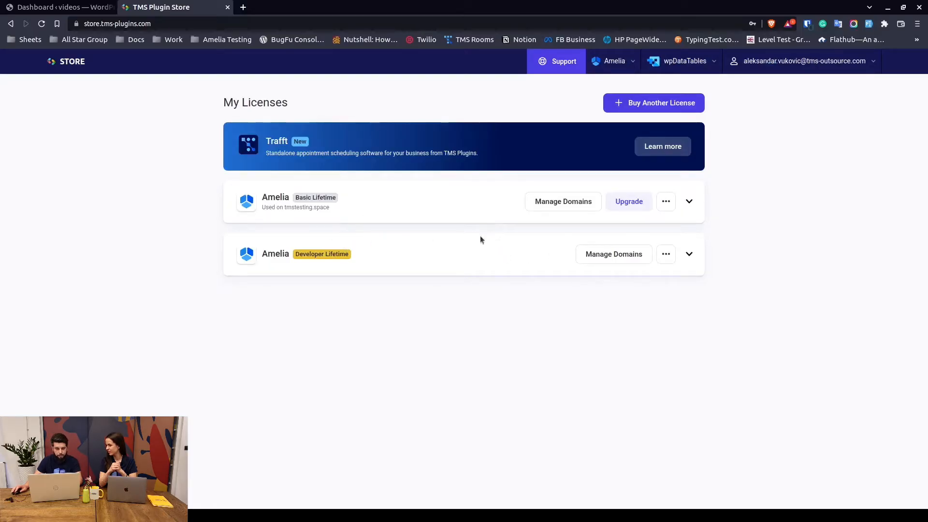
left_click(665, 254)
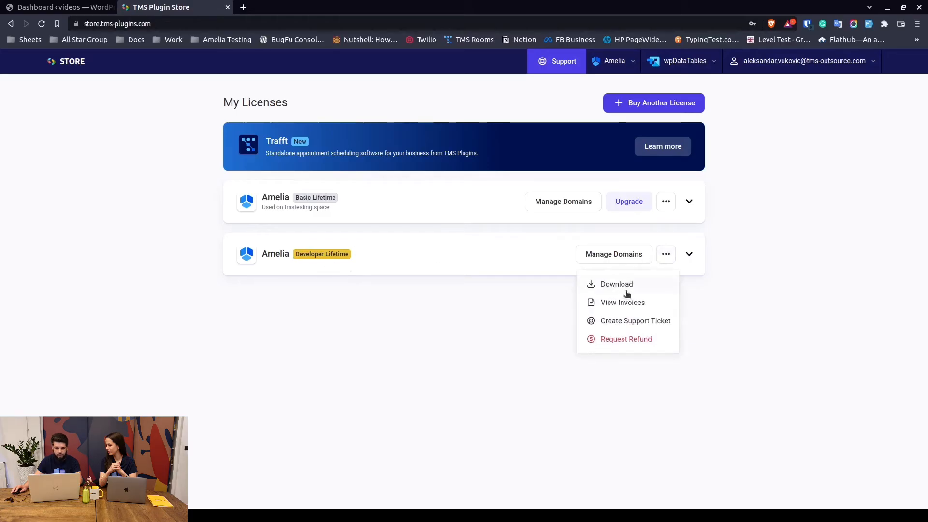
left_click(349, 220)
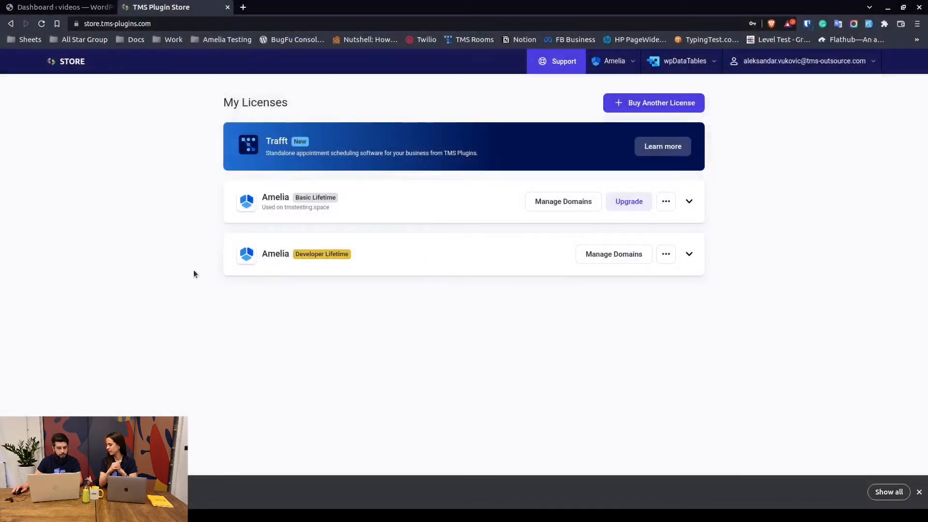
left_click(59, 7)
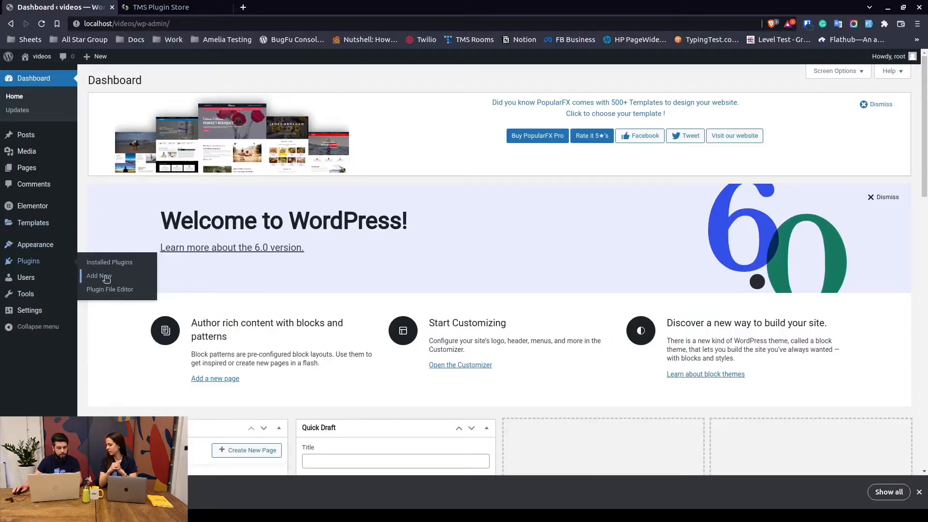
- Upload ameliabooking.zip under Plugins > Add New, install it, and activate Amelia
left_click(98, 275)
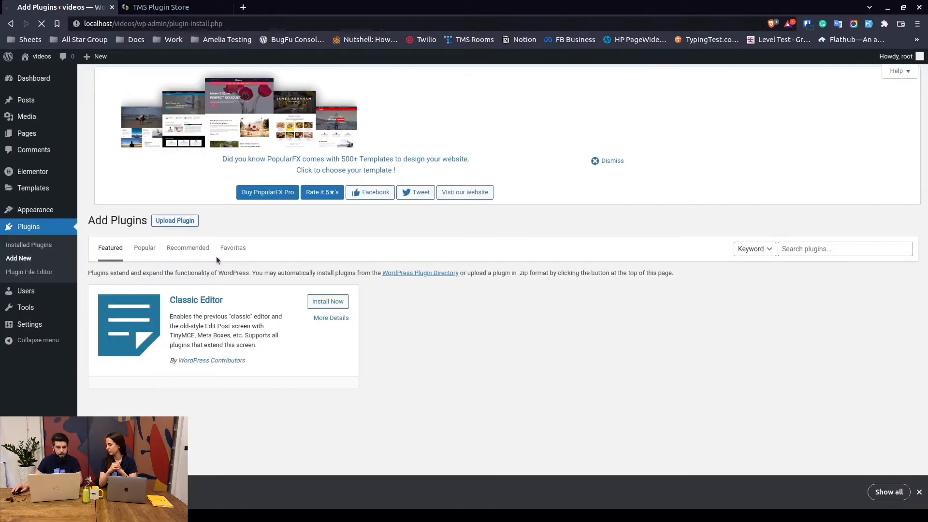
left_click(175, 221)
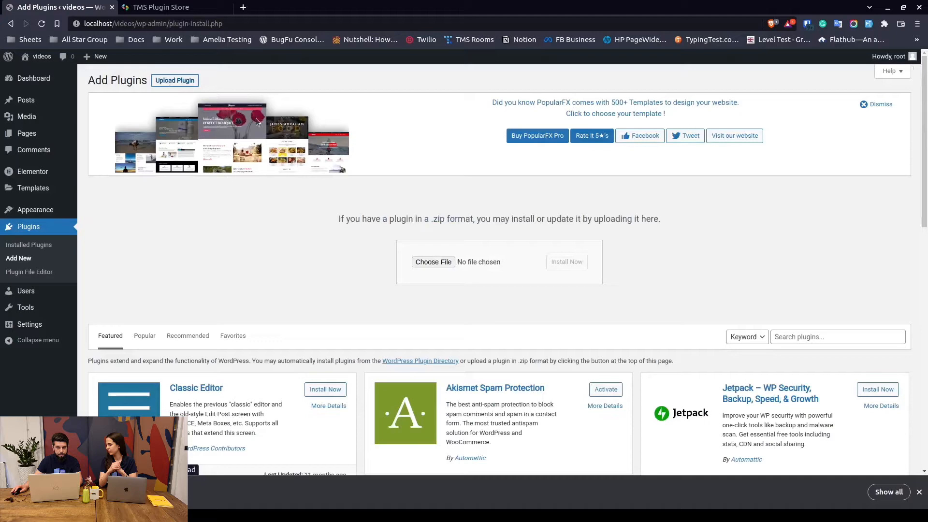
left_click(433, 261)
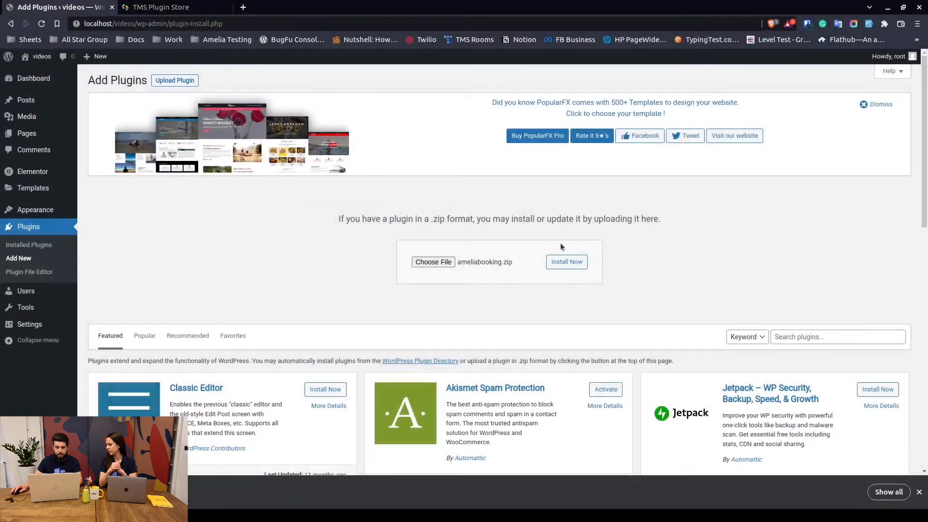
left_click(566, 261)
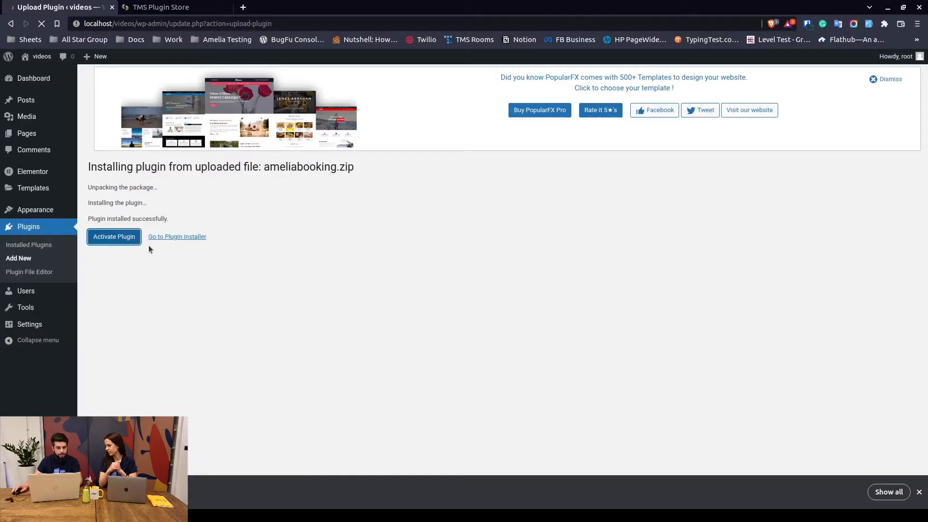
mouse_move(154, 249)
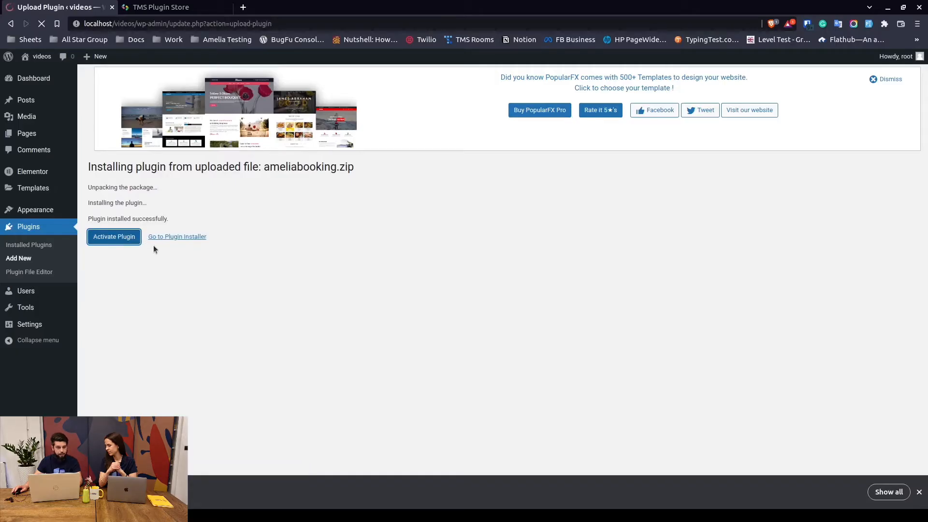
mouse_move(164, 246)
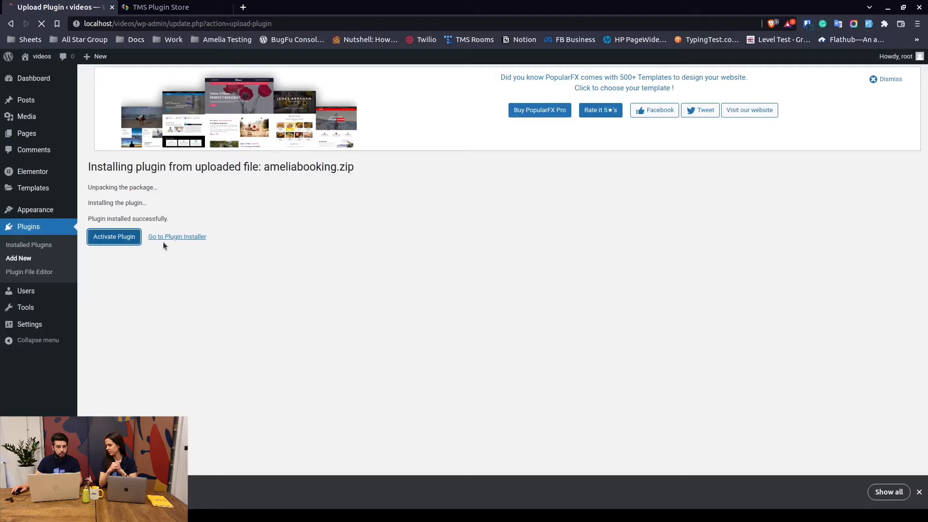
mouse_move(168, 246)
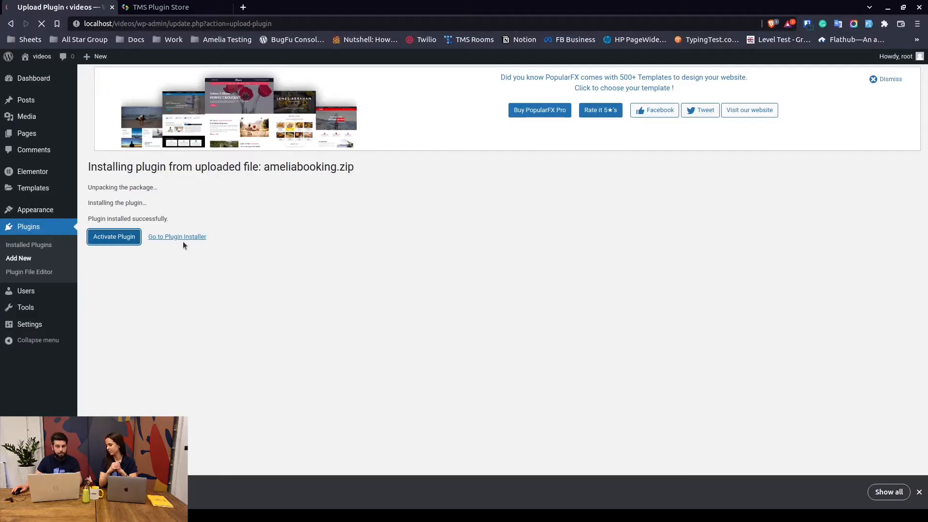
mouse_move(191, 247)
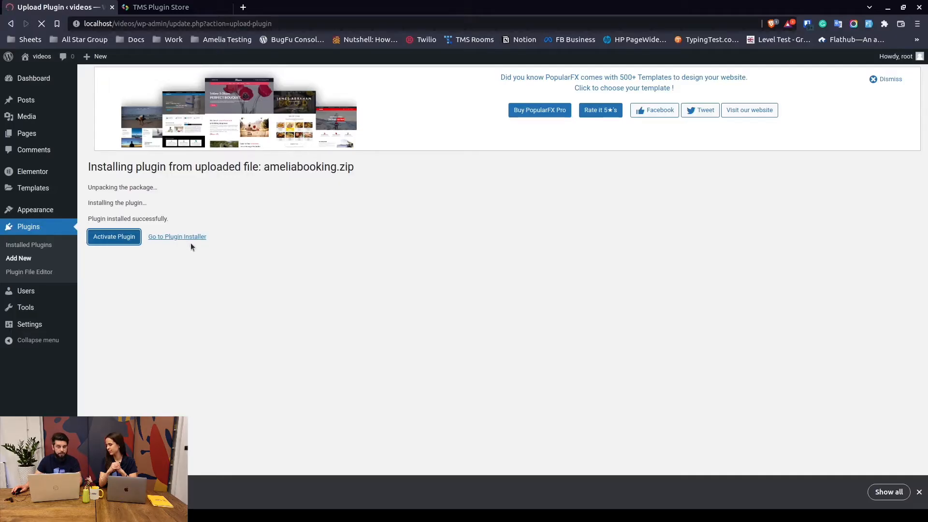
left_click(113, 237)
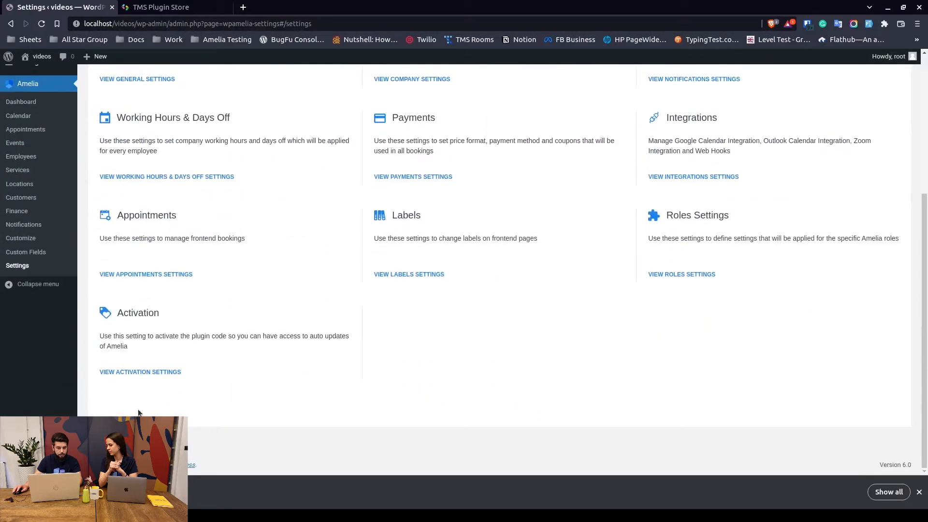
mouse_move(703, 312)
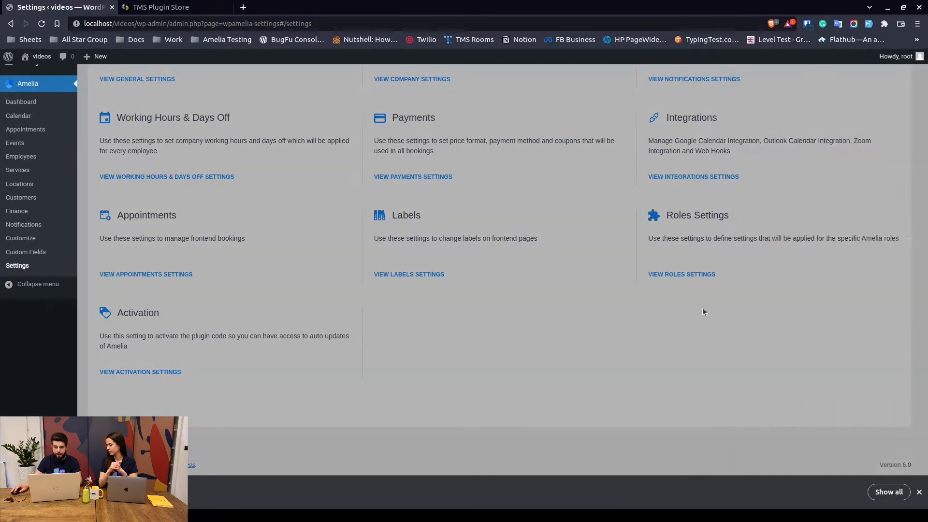
- Compare Amelia's activation settings with the TMS Store license list, then close the panel
left_click(139, 371)
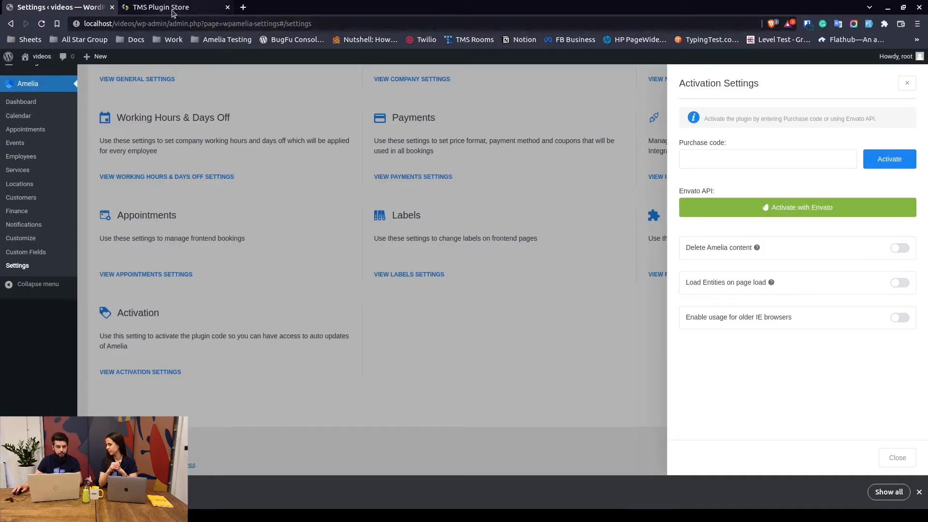
left_click(160, 7)
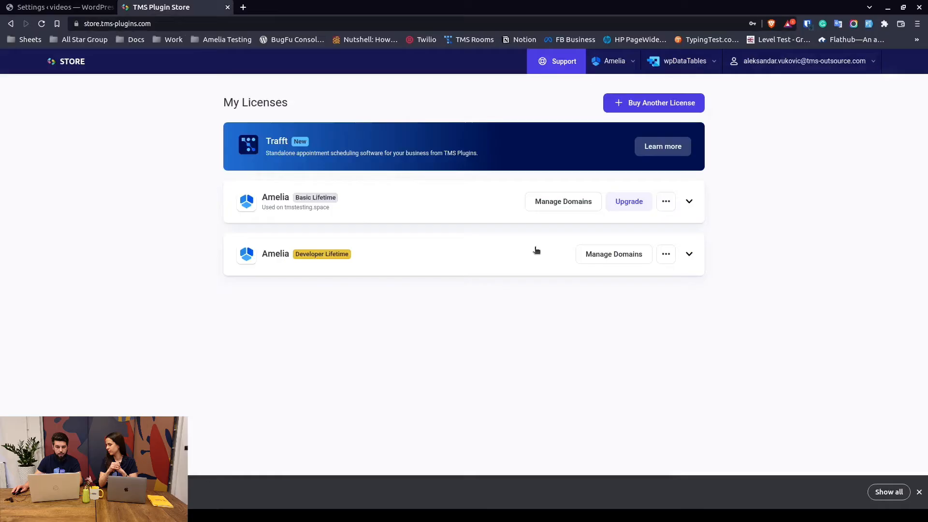
mouse_move(371, 231)
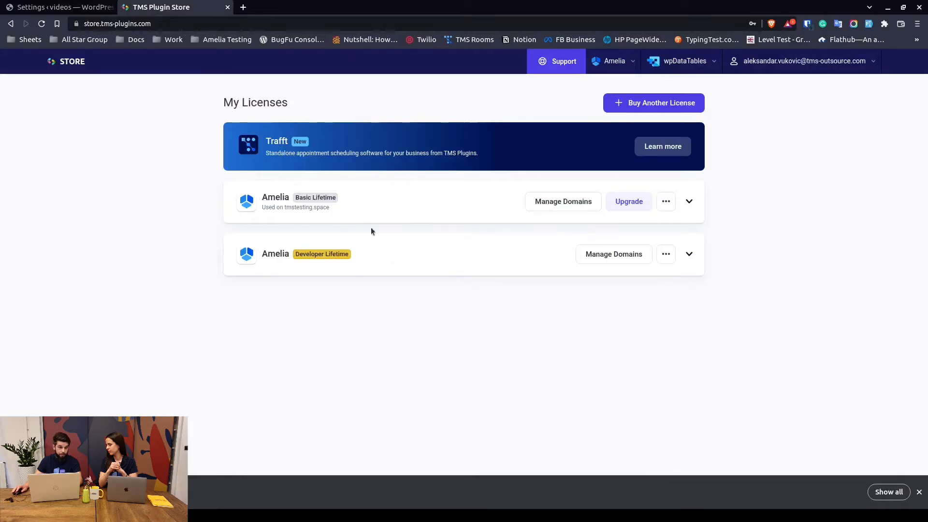
mouse_move(688, 247)
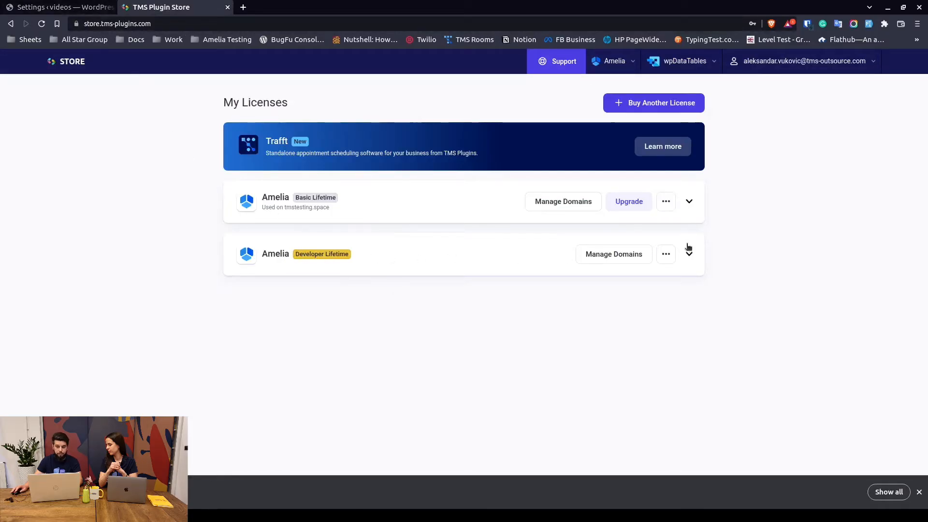
left_click(59, 8)
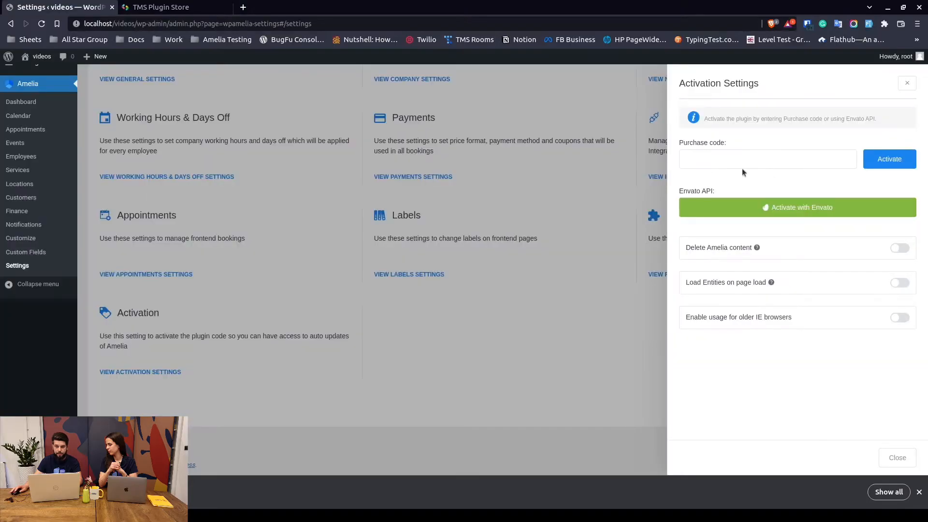
mouse_move(605, 300)
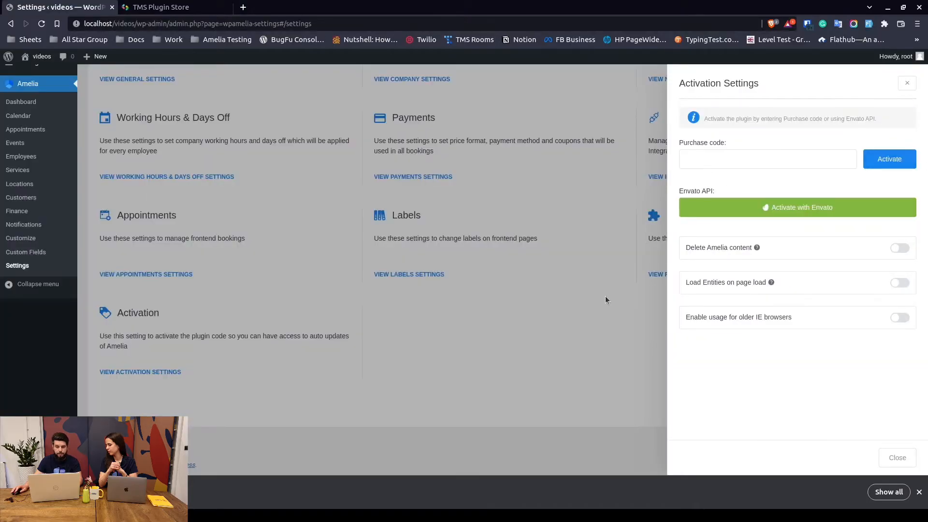
mouse_move(906, 82)
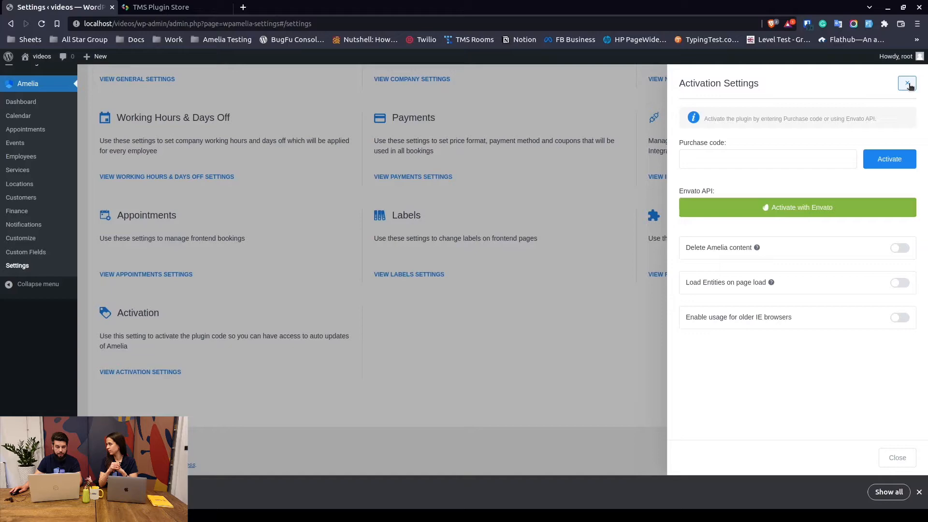
left_click(906, 83)
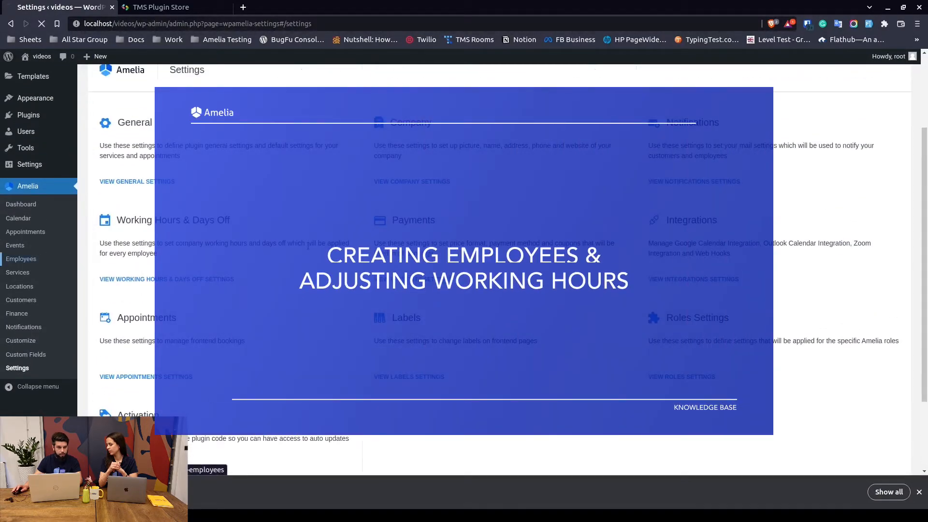
left_click(21, 258)
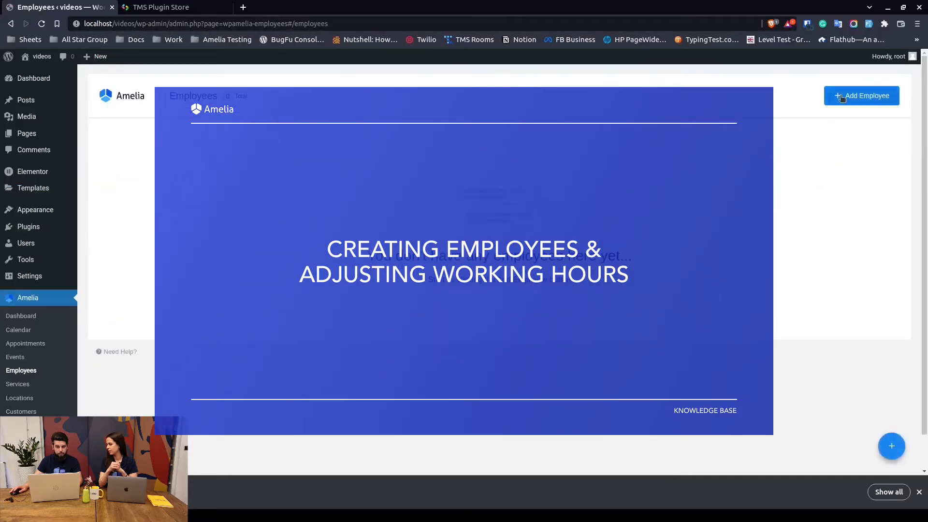
left_click(861, 95)
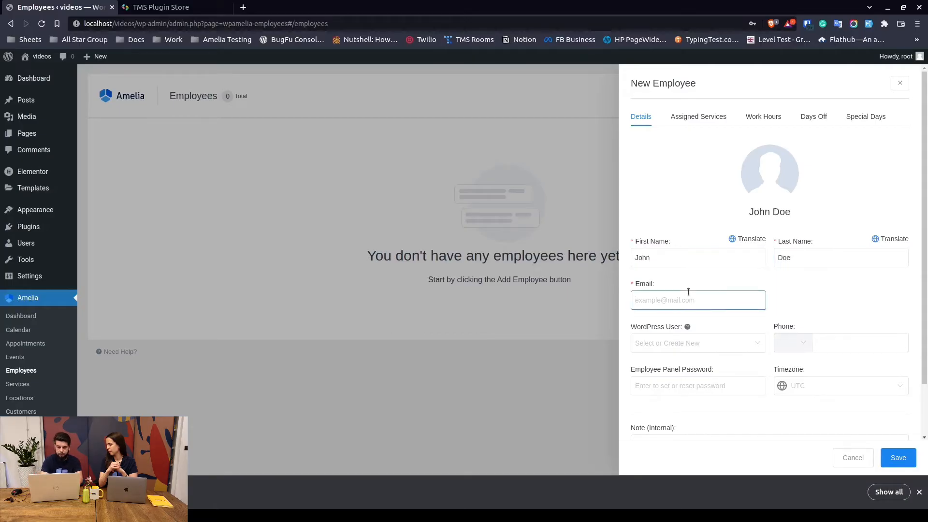
type("johndoe@")
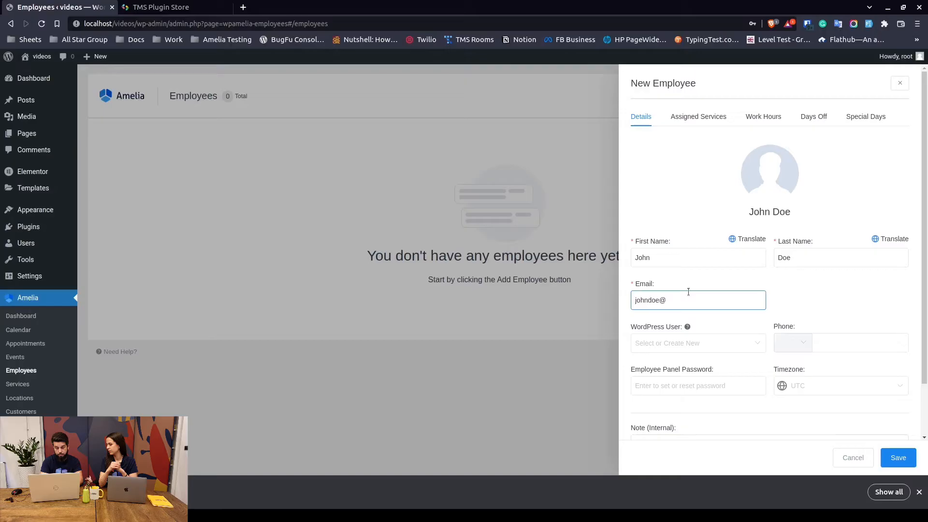
type("test.test")
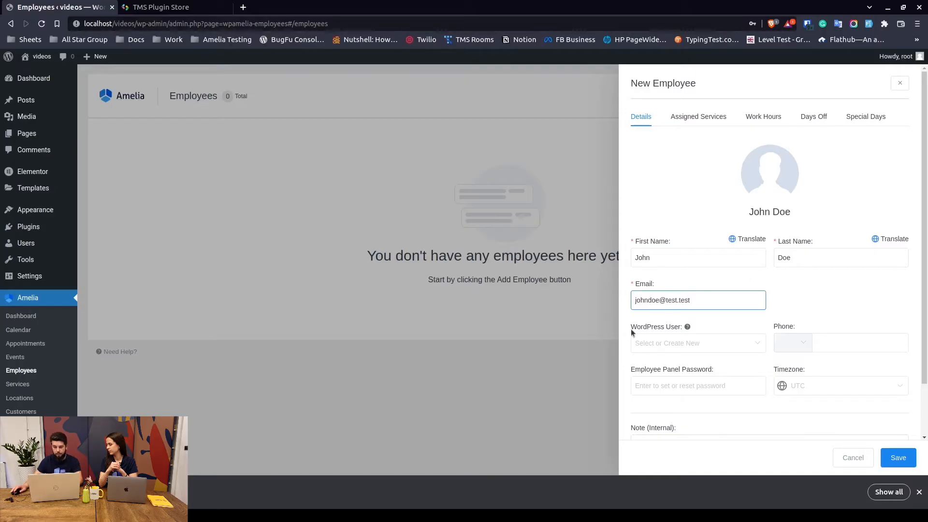
scroll("down", 3)
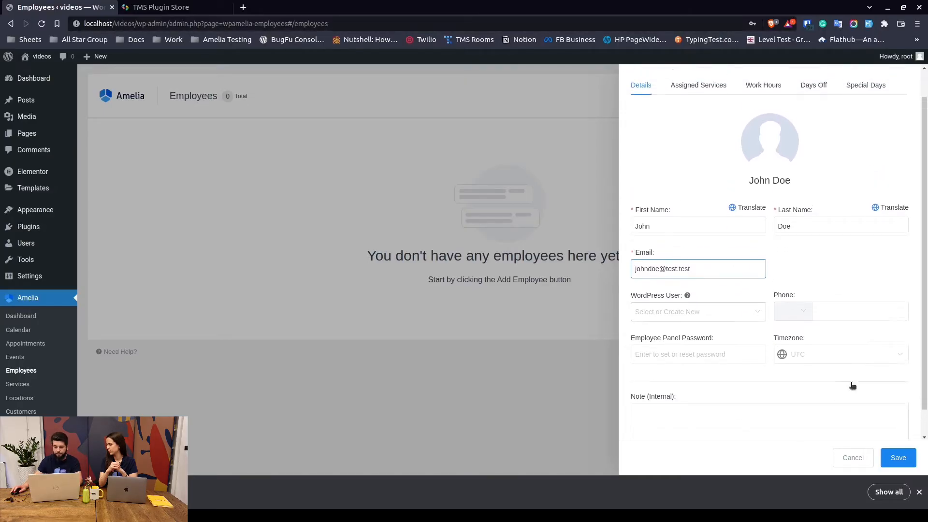
left_click(897, 457)
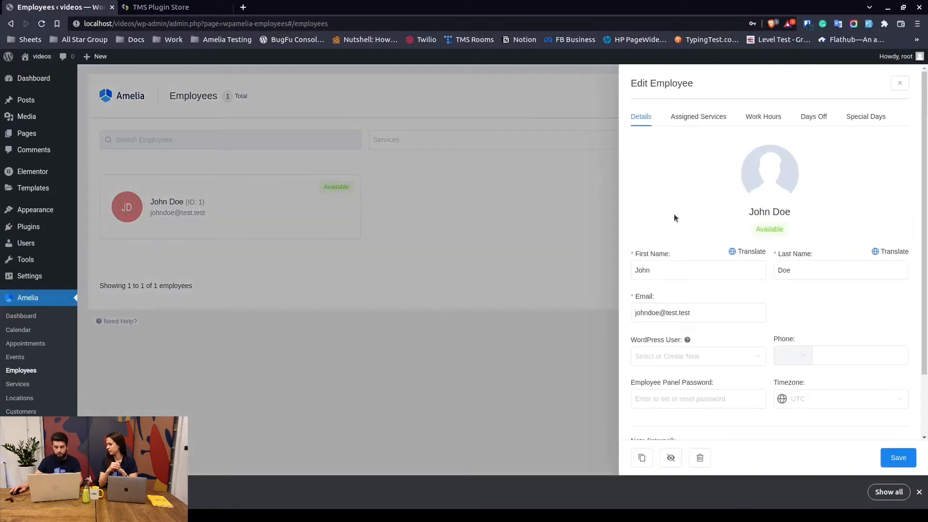
left_click(764, 117)
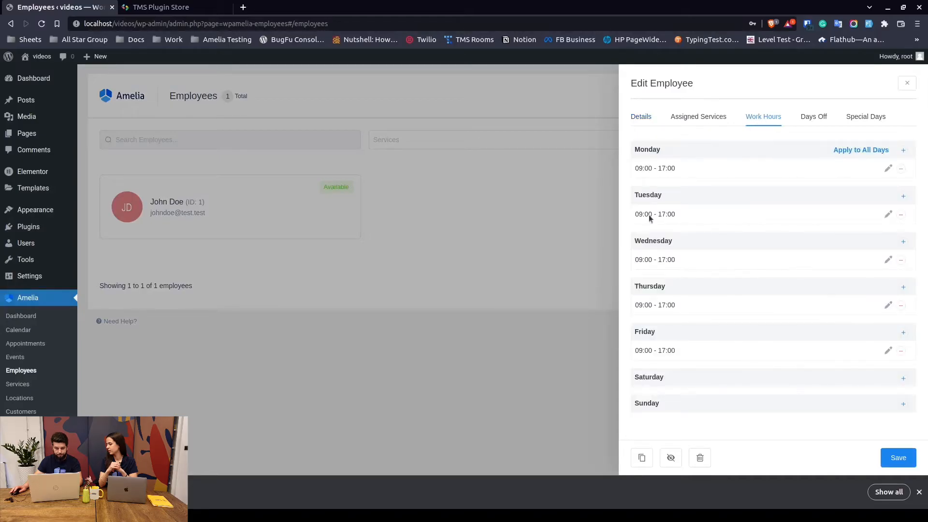
mouse_move(87, 401)
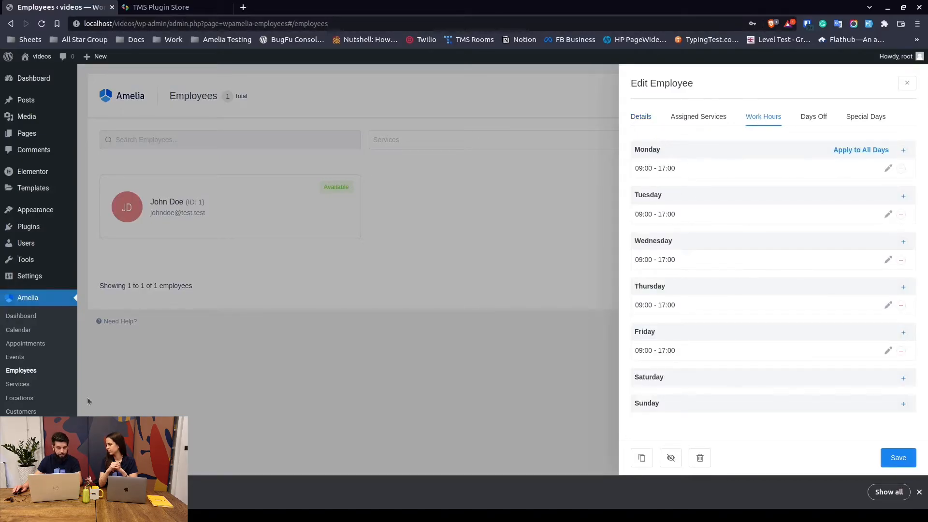
left_click(906, 82)
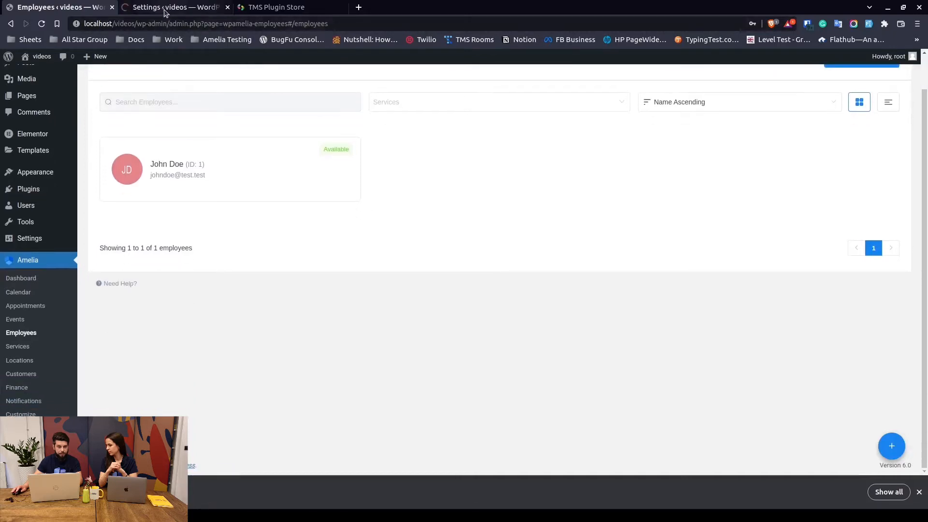
- Check the company's 09:00–17:00 weekday working hours in settings, then go to Services
left_click(173, 7)
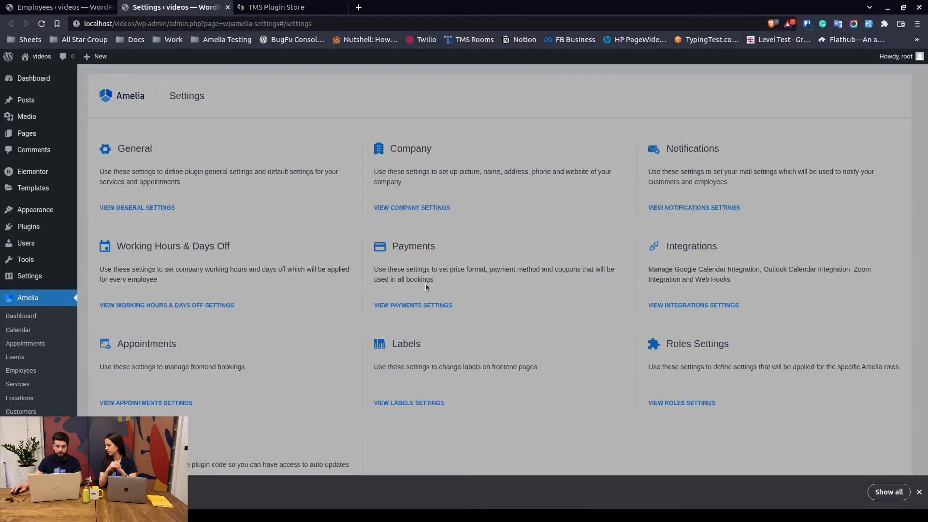
left_click(167, 306)
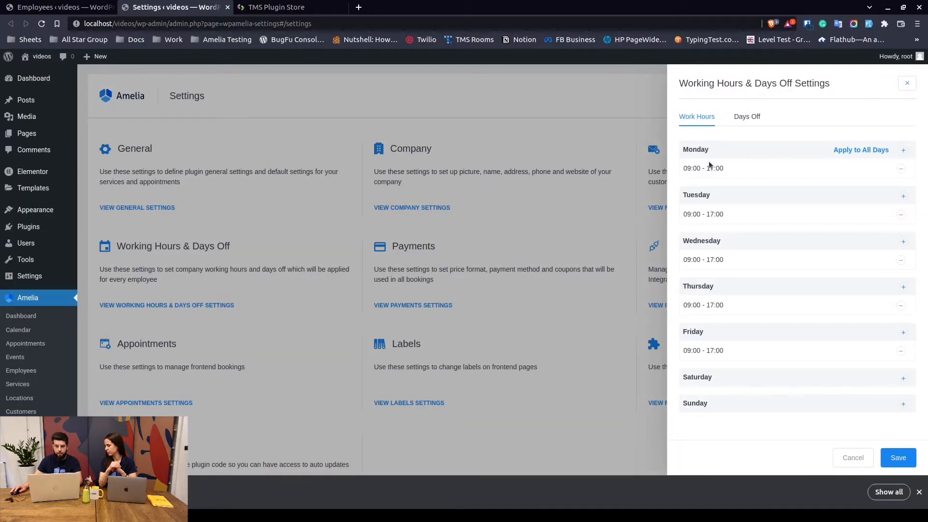
mouse_move(717, 158)
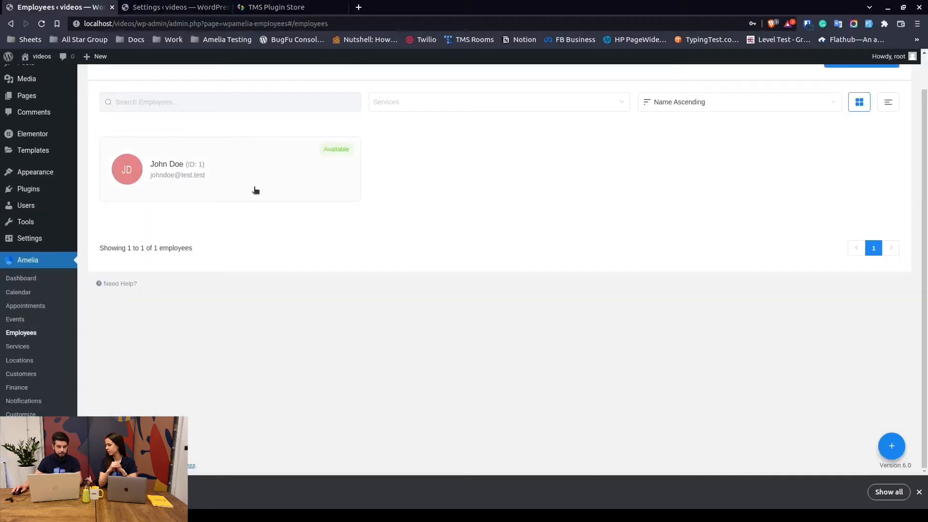
mouse_move(199, 243)
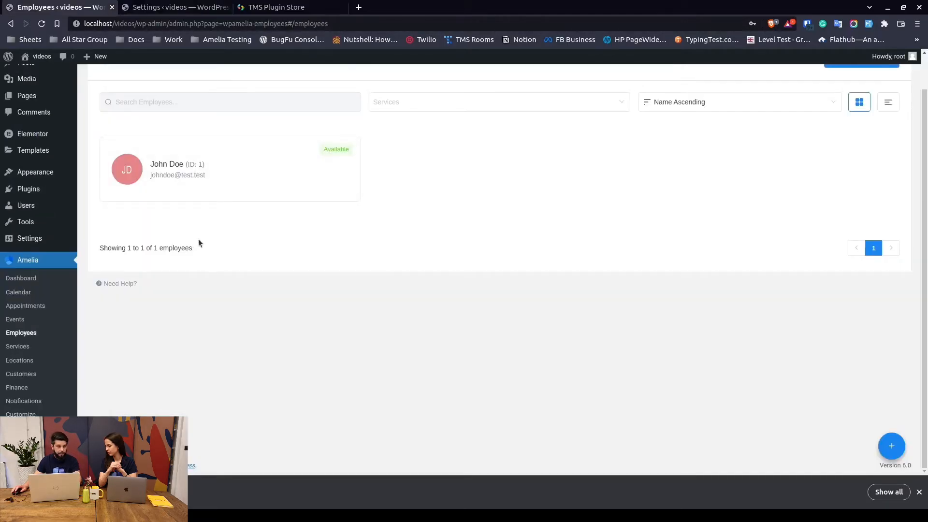
mouse_move(17, 346)
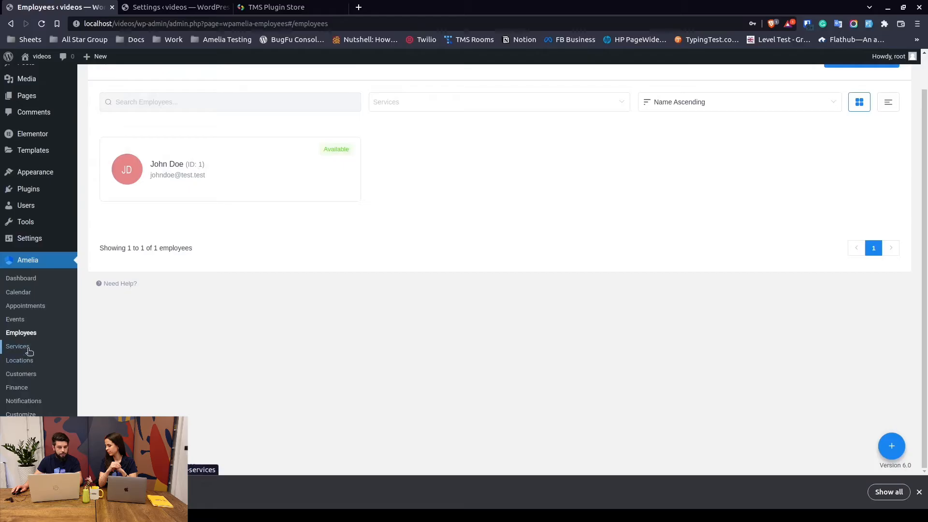
left_click(18, 346)
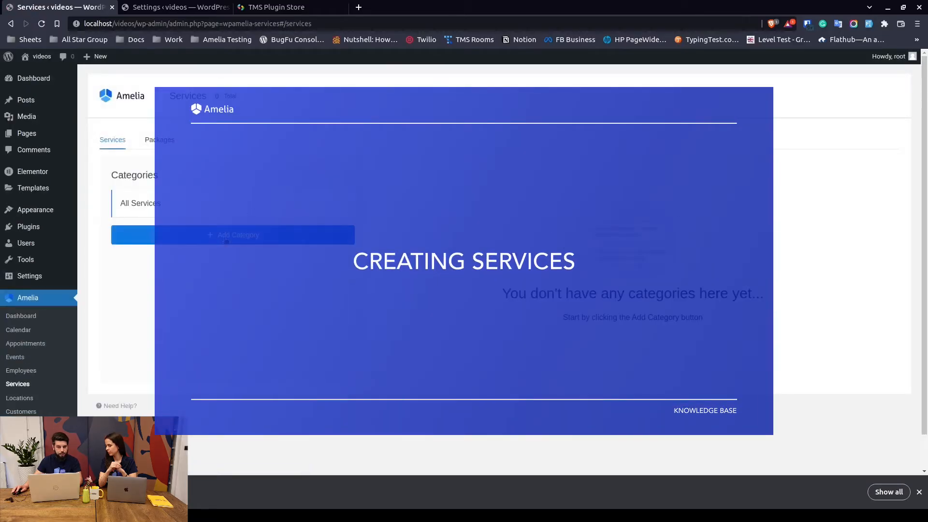
- Create a new service category named Yoga
left_click(232, 235)
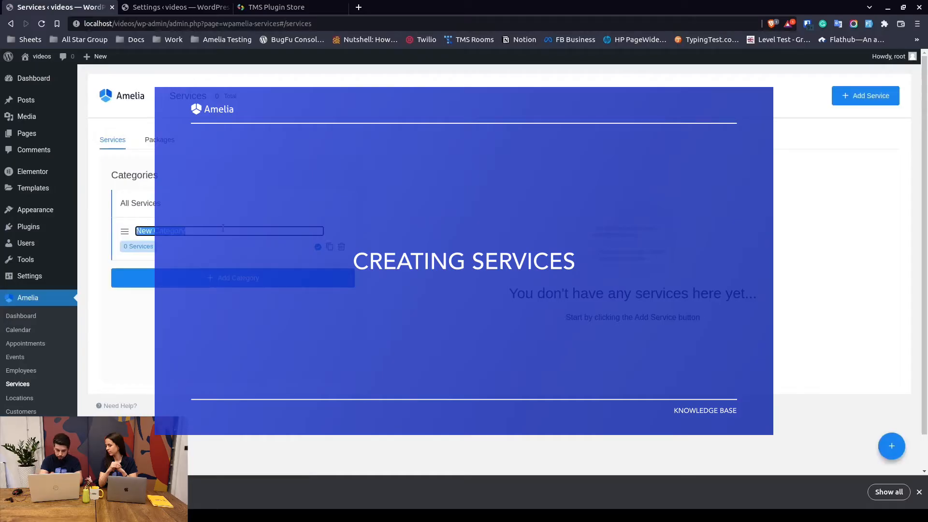
type("Yoga")
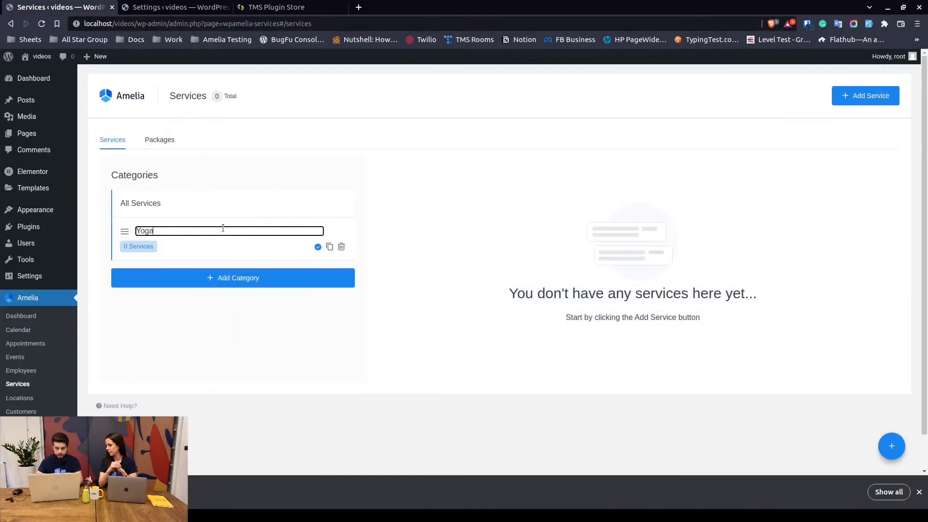
left_click(318, 247)
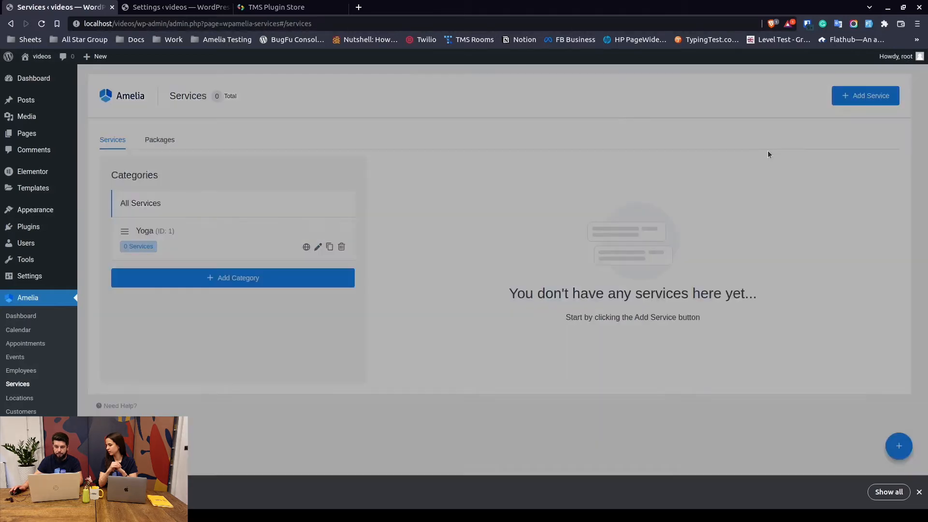
- Start a Kundalini Yoga service in the Yoga category with a 1h duration
left_click(865, 96)
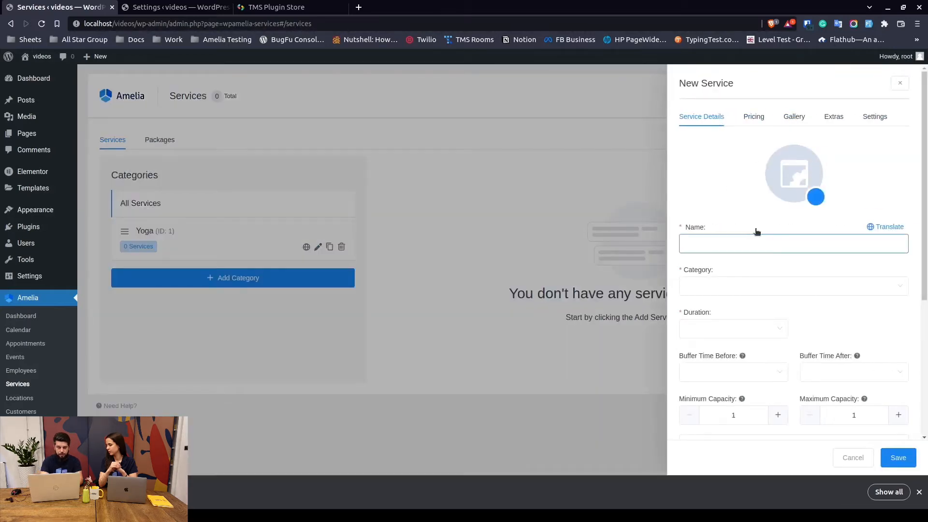
type("Kundalini")
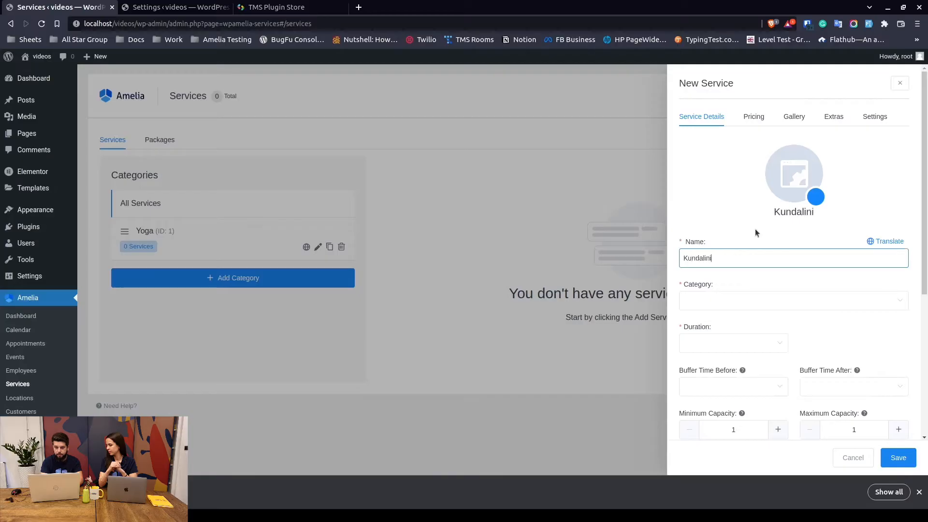
left_click(792, 300)
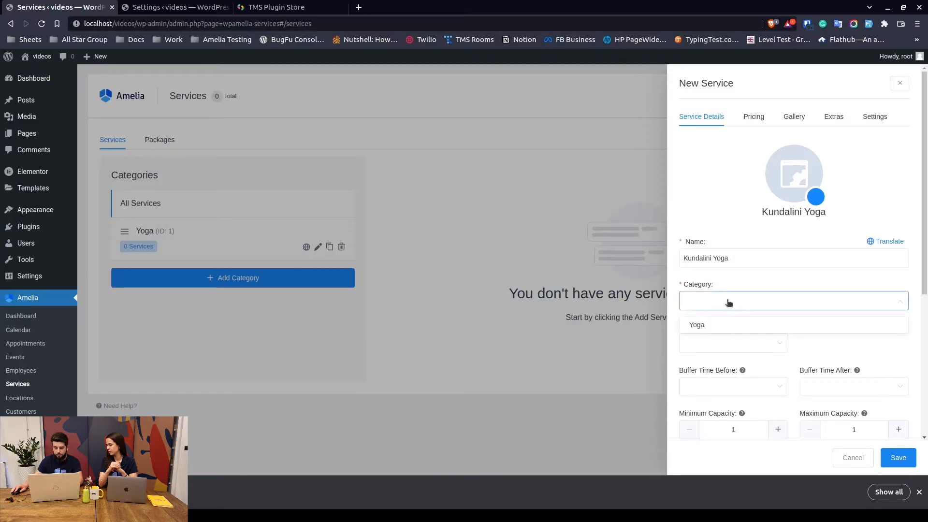
left_click(732, 343)
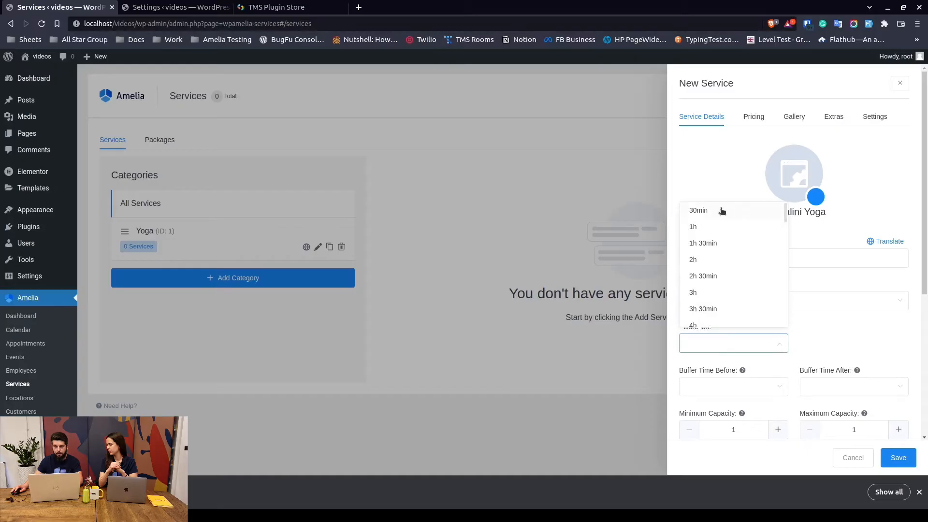
mouse_move(703, 223)
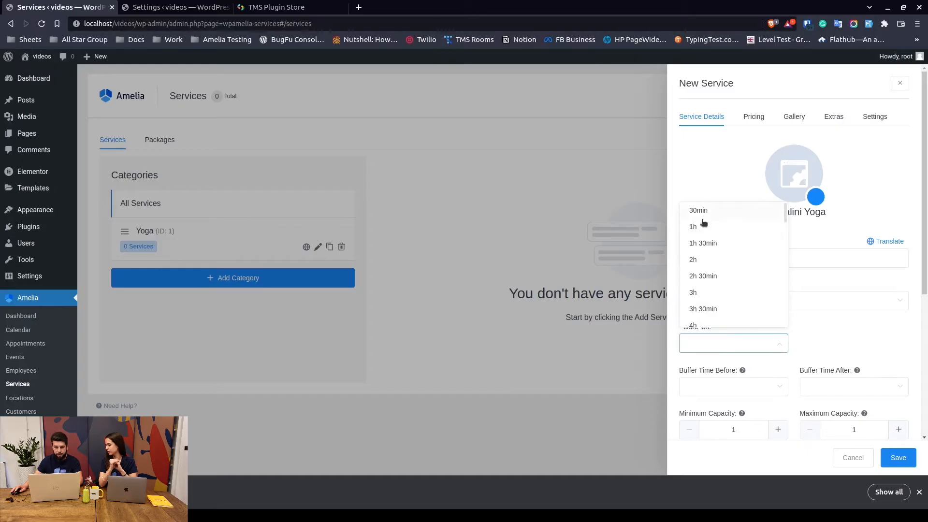
left_click(692, 226)
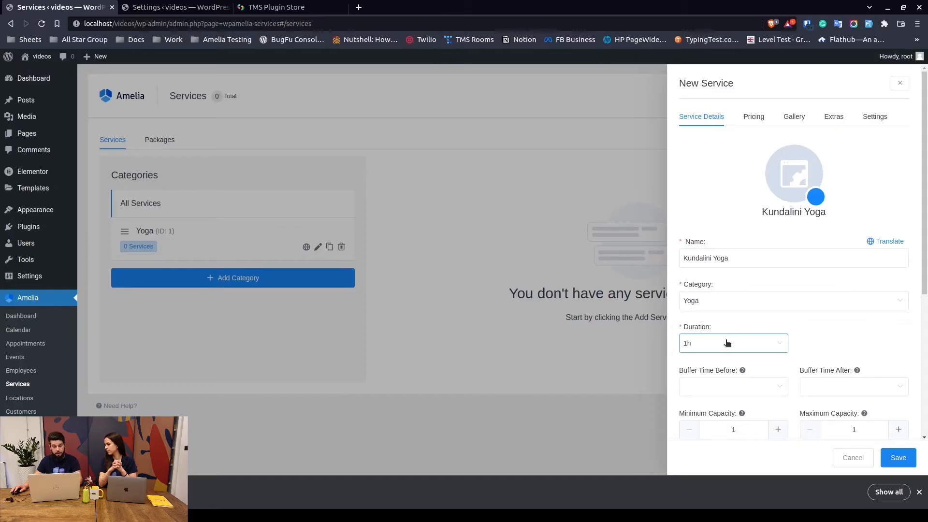
mouse_move(424, 347)
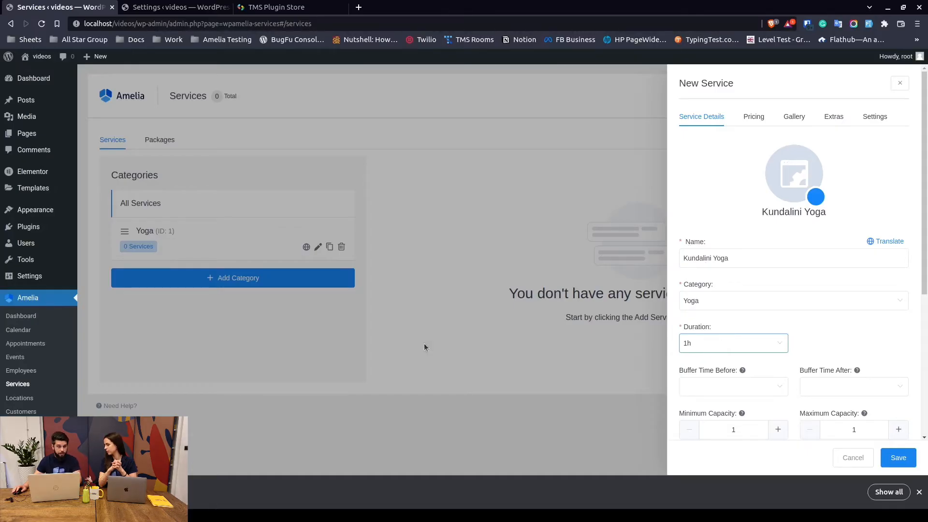
left_click(173, 7)
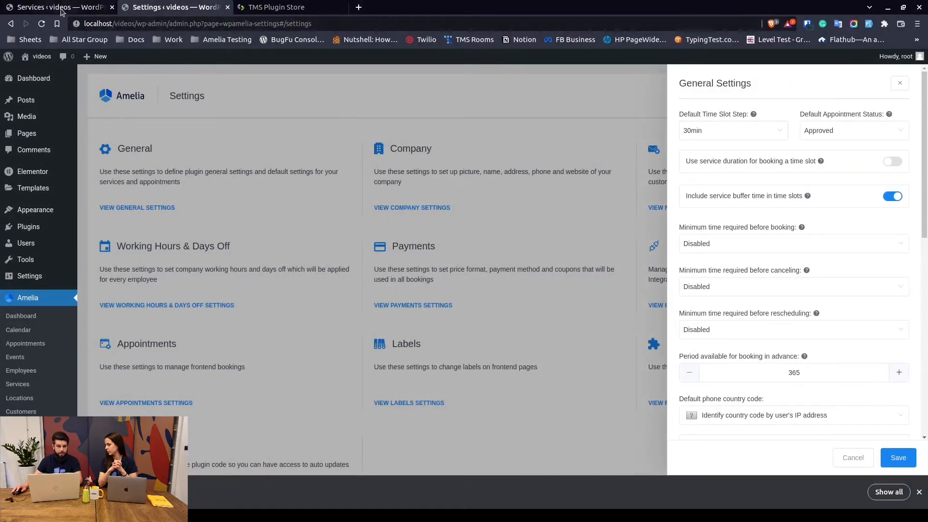
mouse_move(673, 147)
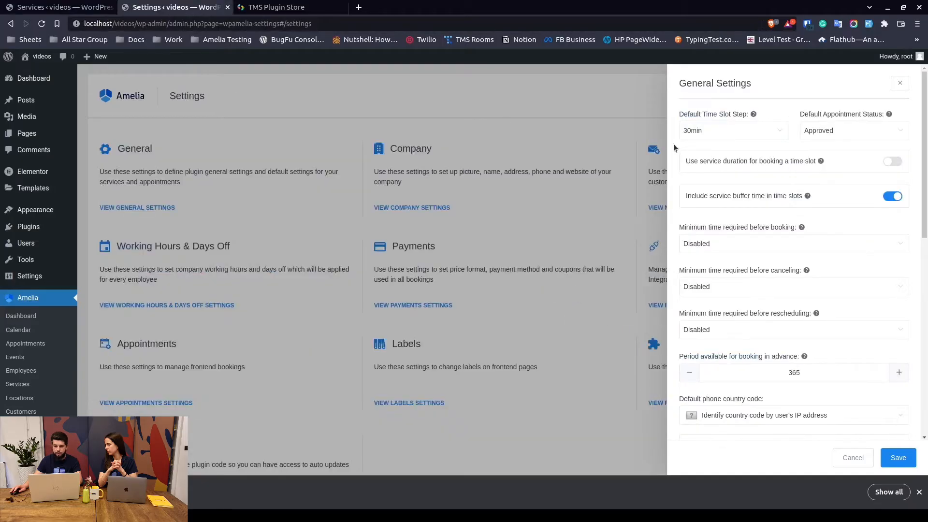
left_click(892, 161)
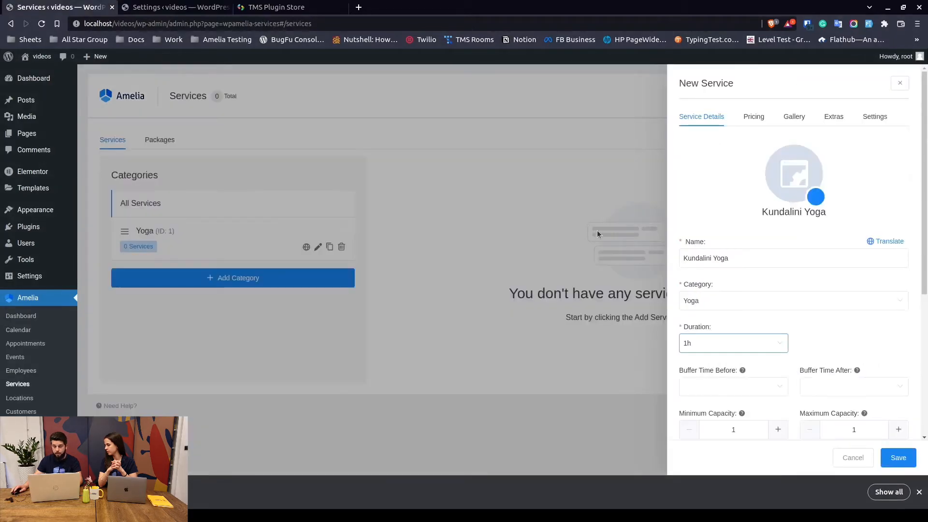
- Assign John Doe to Kundalini Yoga and enter a $20.00 price in Pricing
scroll("down", 3)
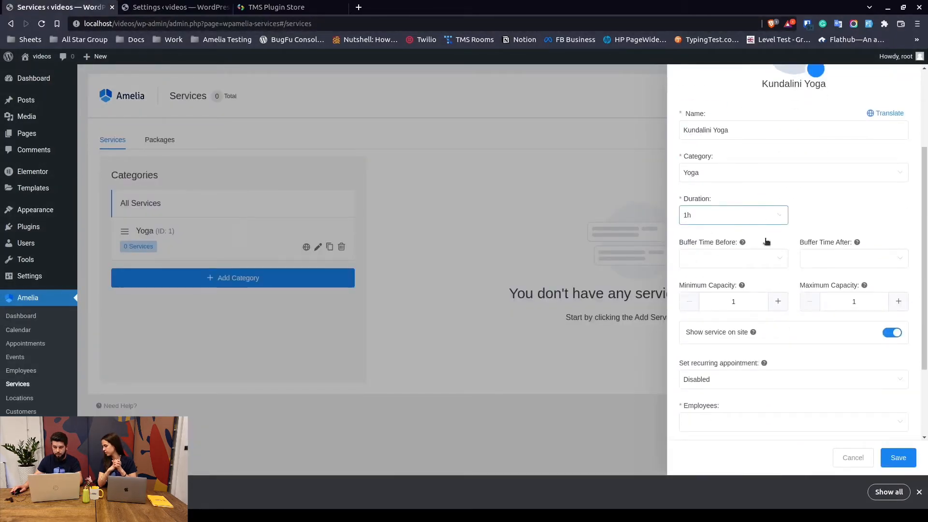
left_click(792, 421)
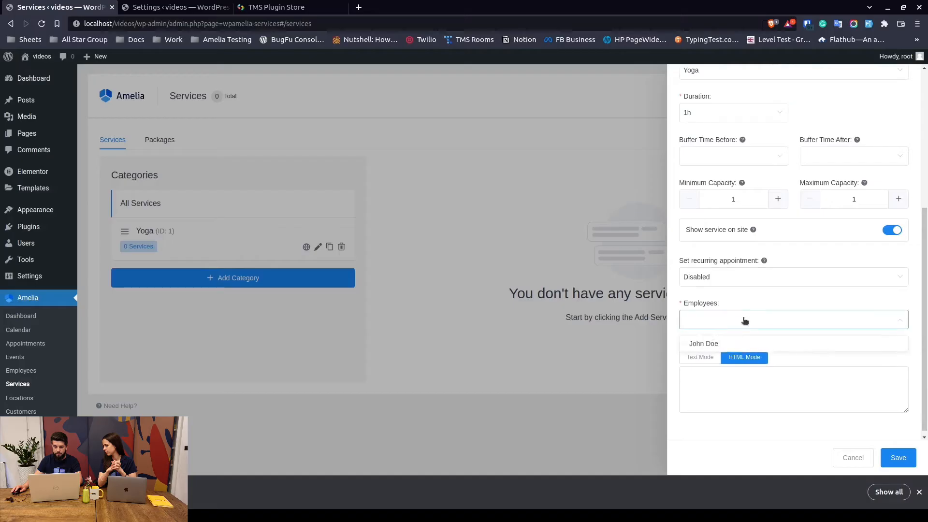
left_click(704, 343)
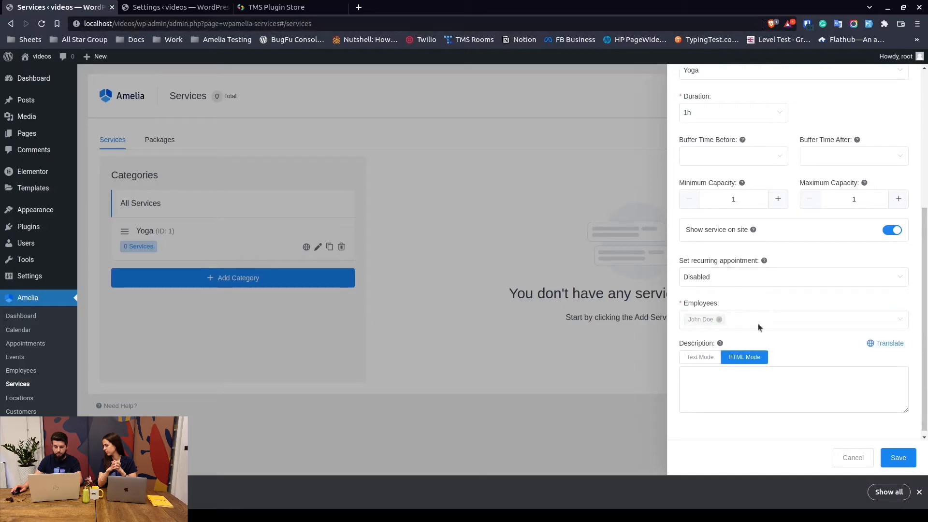
scroll("up", 3)
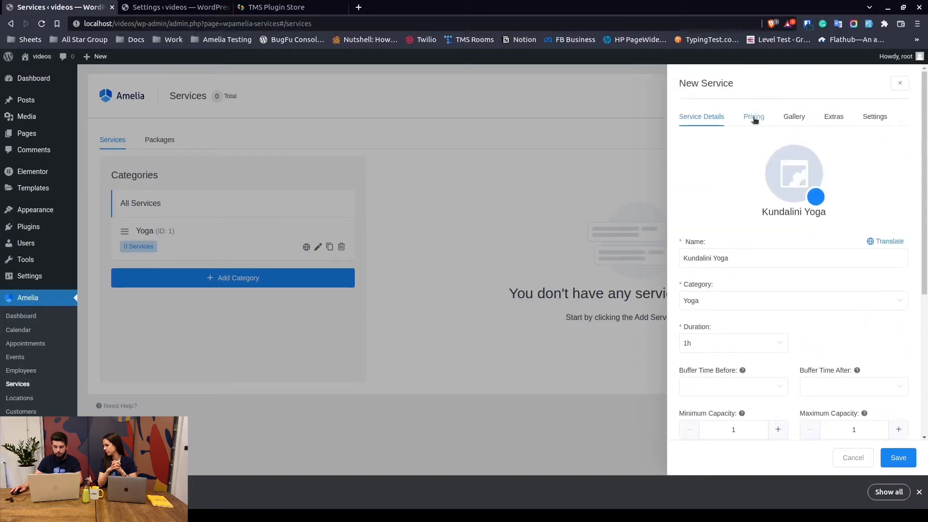
left_click(754, 116)
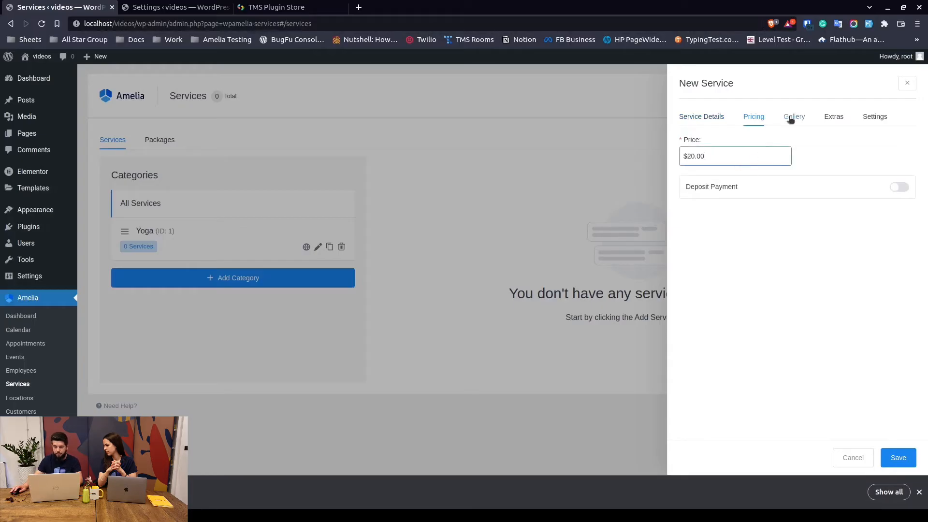
- Add an 'Extra 30 minutes' extra (30min, $10.00, max quantity 3) and save the service
left_click(794, 116)
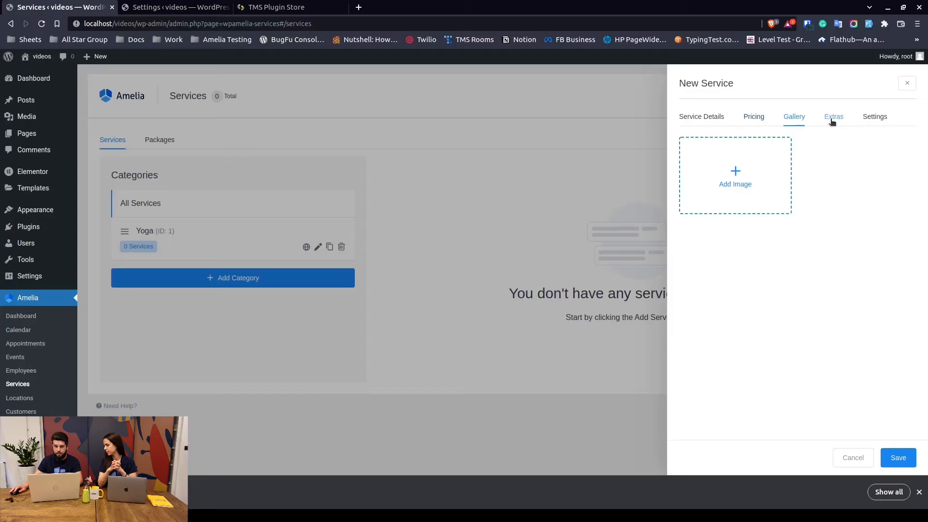
left_click(833, 116)
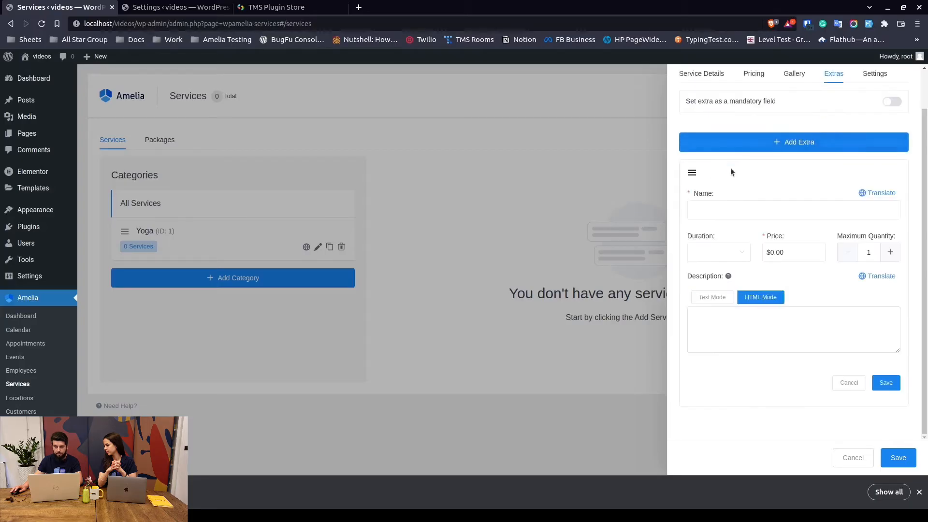
type("Extra")
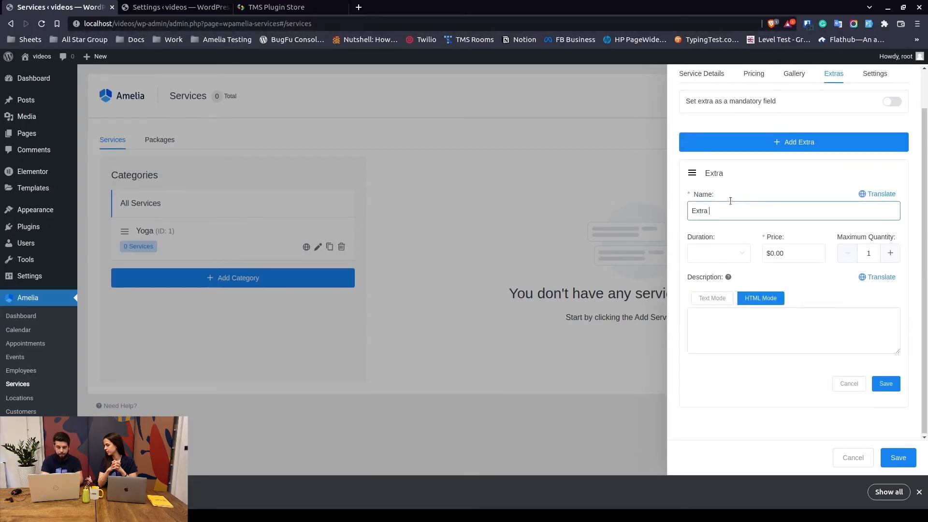
type("30 minutes")
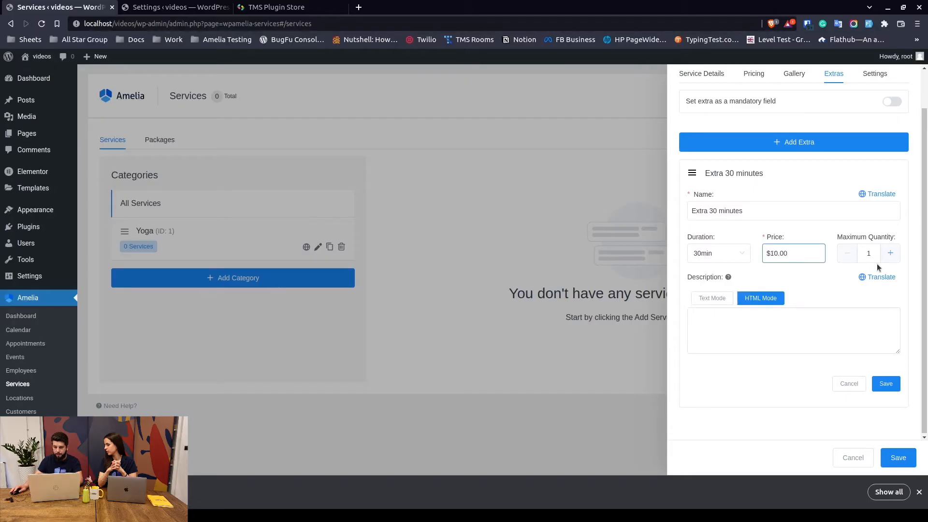
left_click(890, 253)
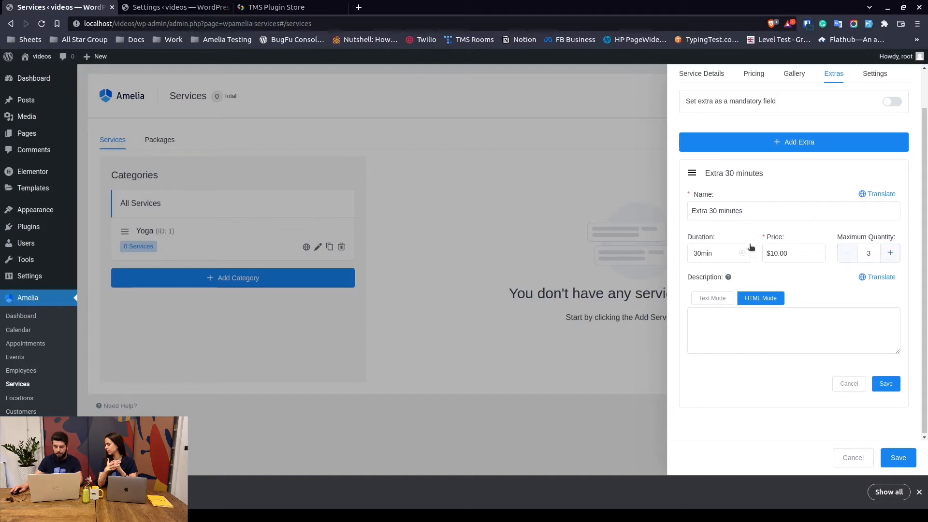
left_click(885, 383)
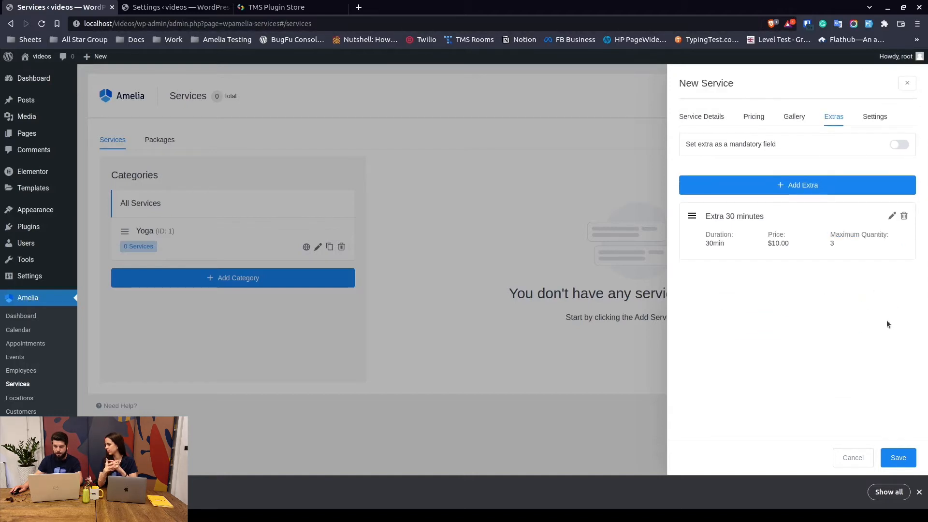
left_click(896, 457)
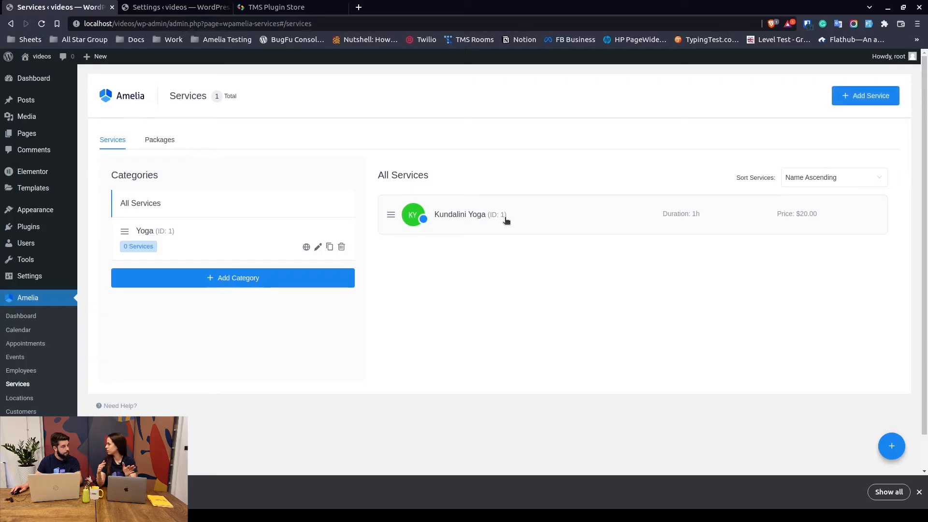
mouse_move(510, 226)
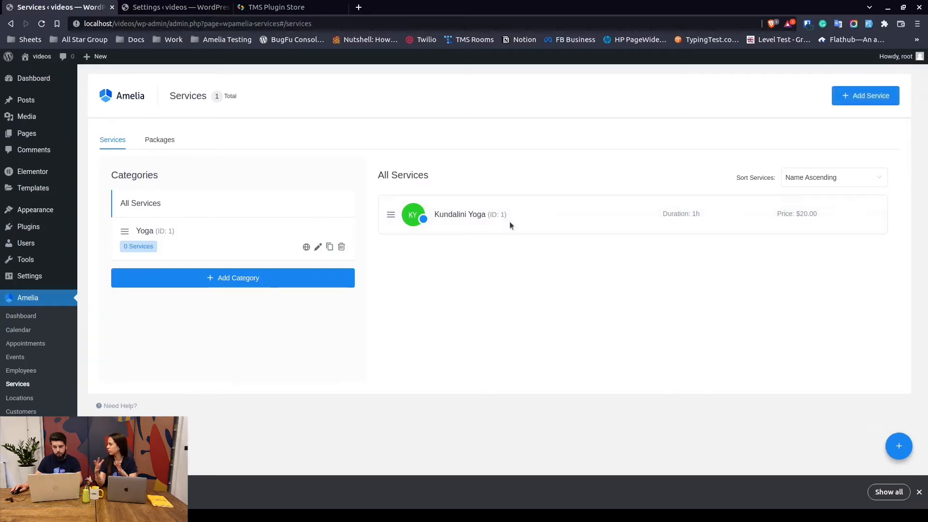
- Reopen Kundalini Yoga to view the Buffer Time After options, then switch to Settings
left_click(460, 214)
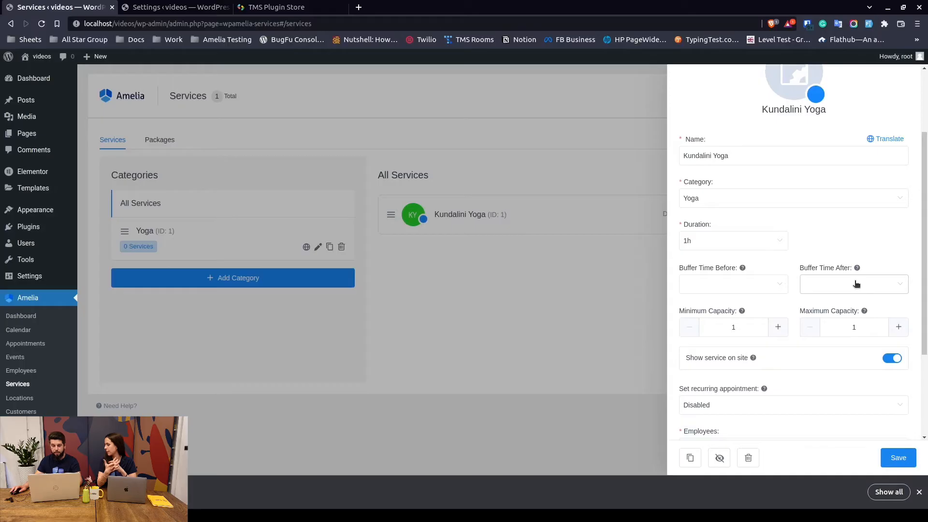
left_click(854, 284)
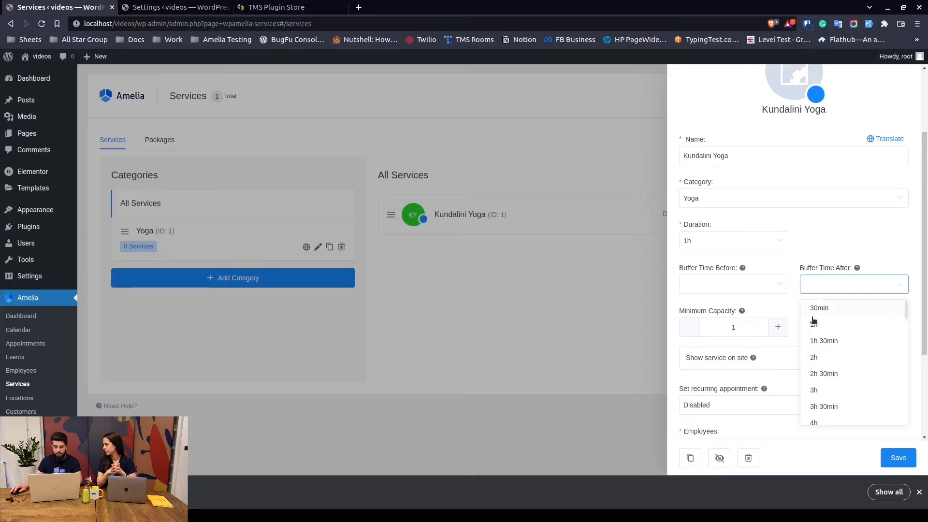
left_click(174, 7)
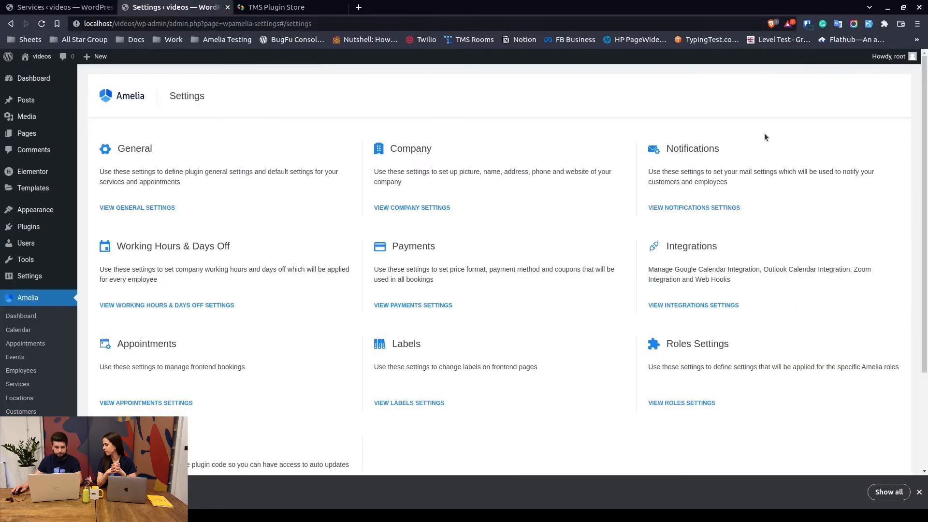
- View the Default Time Slot Step choices in General settings, returning toward the service editor
left_click(137, 208)
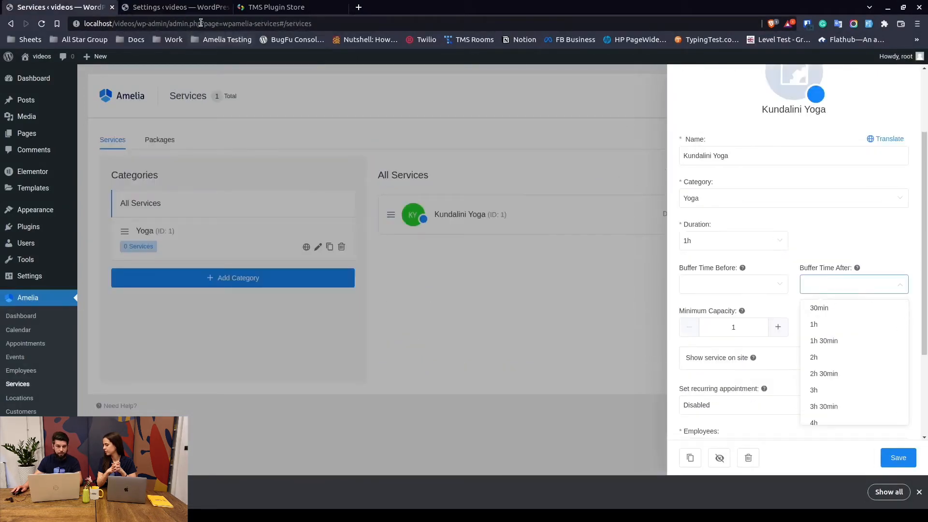
left_click(171, 8)
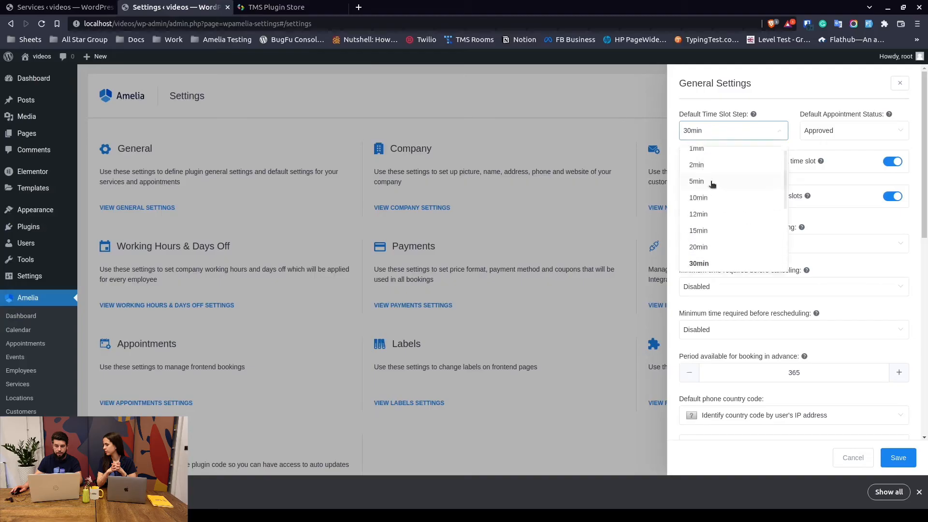
mouse_move(698, 201)
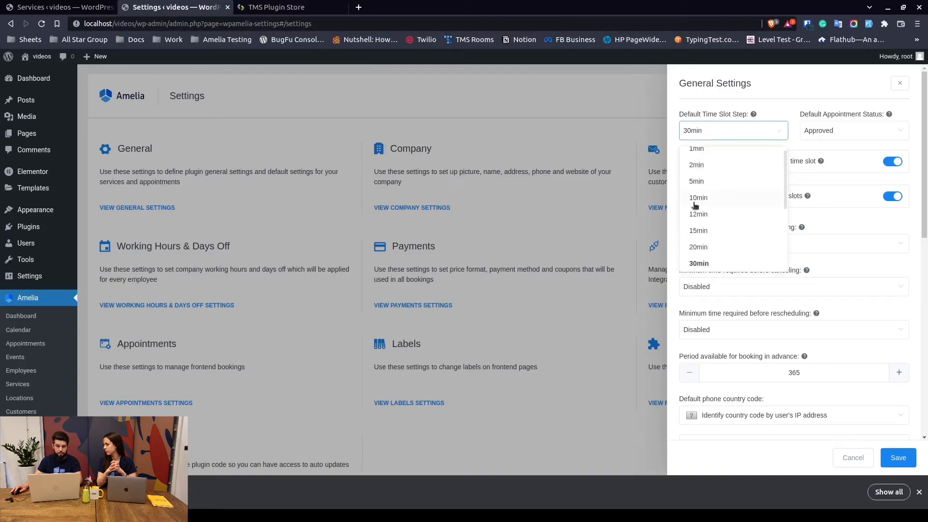
mouse_move(697, 200)
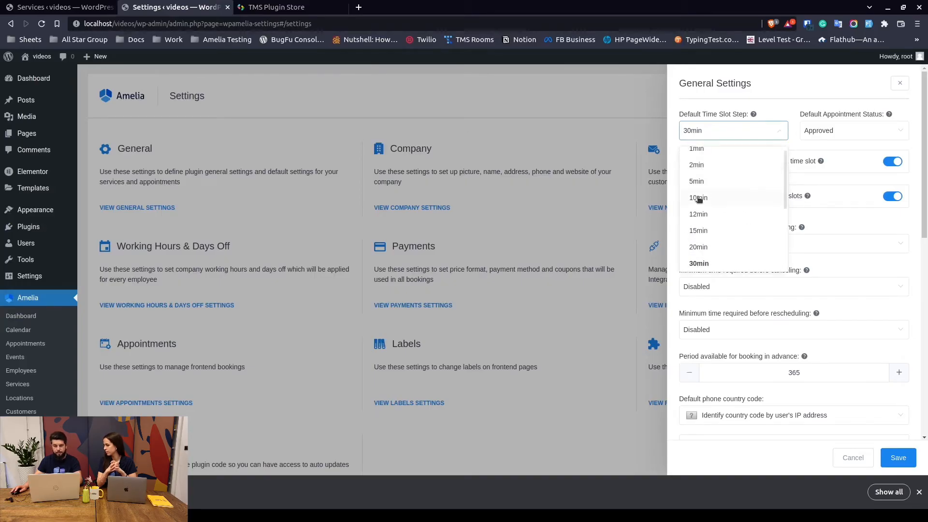
mouse_move(262, 34)
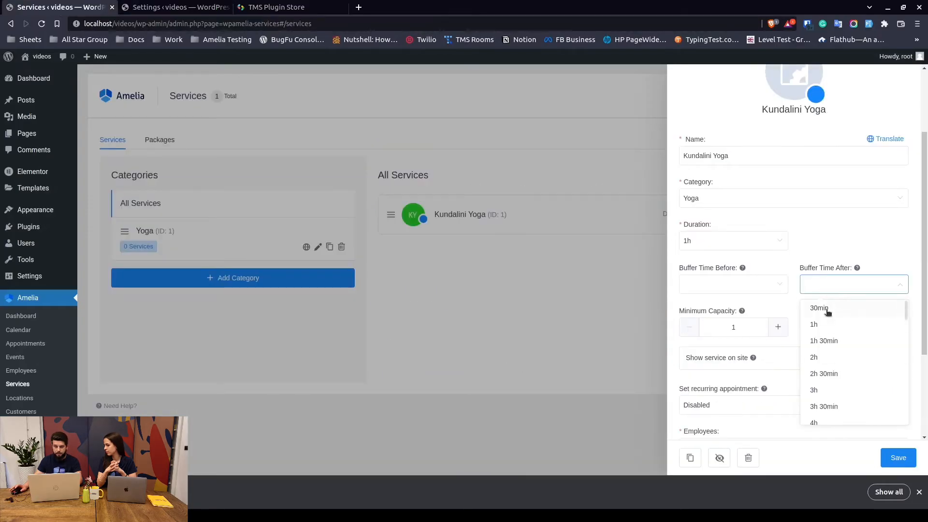
- Give Kundalini Yoga a 30-minute after-buffer and assign its only employee
left_click(818, 308)
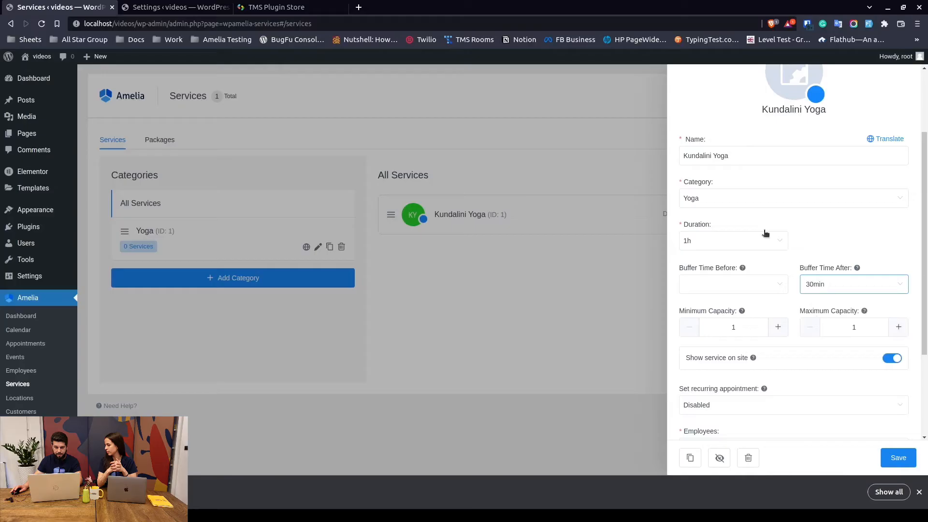
scroll("down", 3)
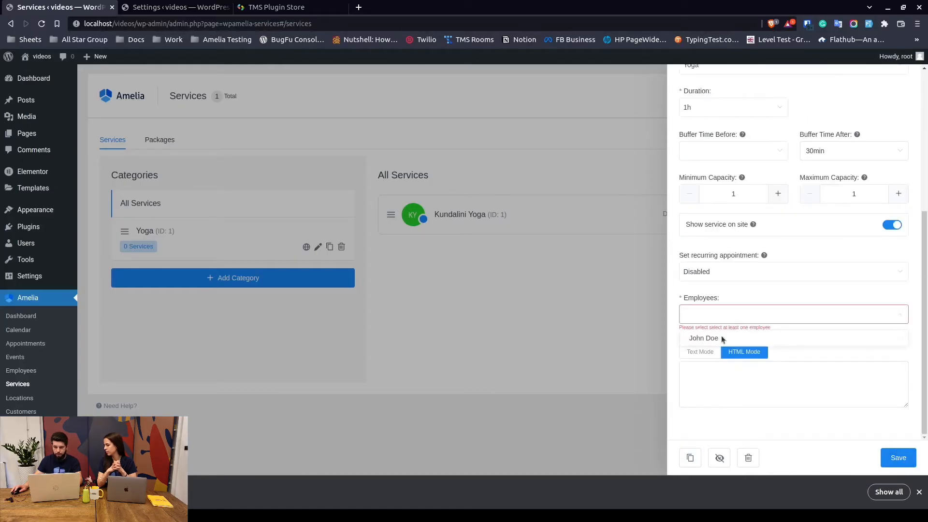
left_click(704, 338)
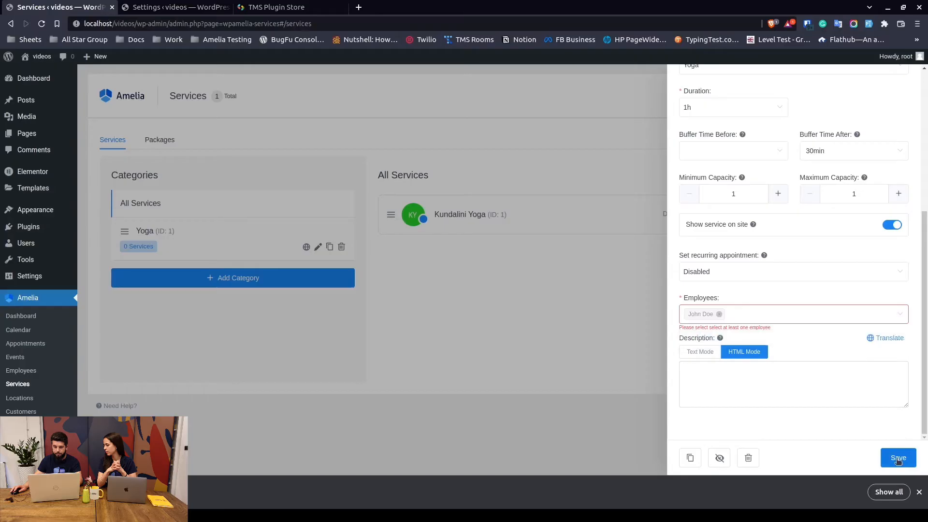
- Save the service and open the Elementor #7 page in Elementor
left_click(897, 457)
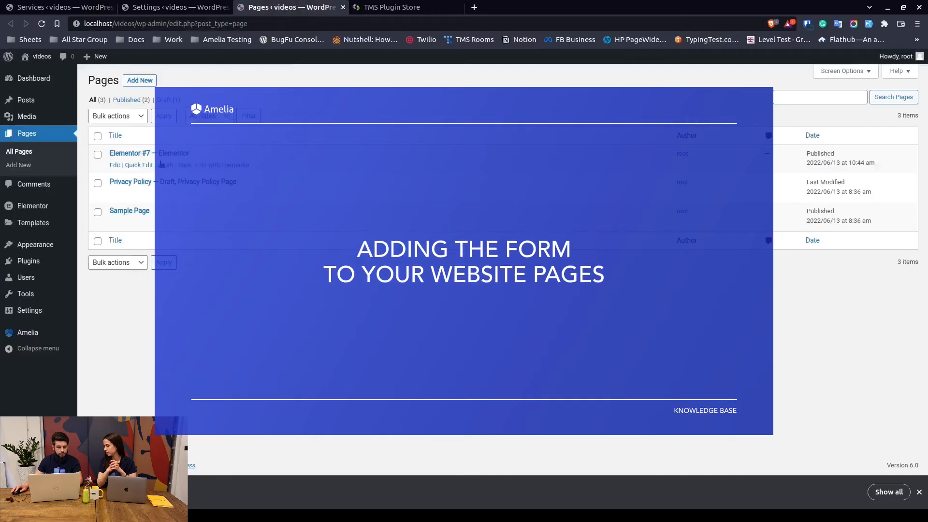
mouse_move(222, 165)
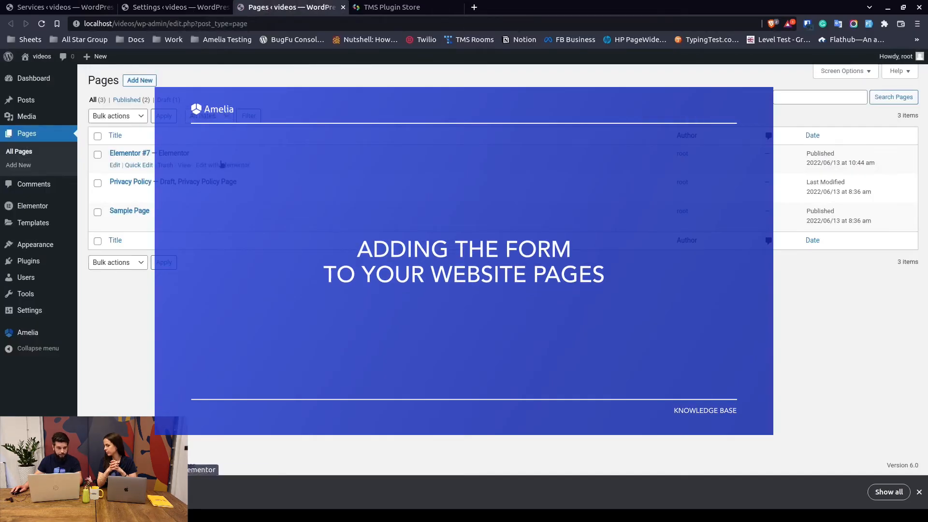
left_click(222, 164)
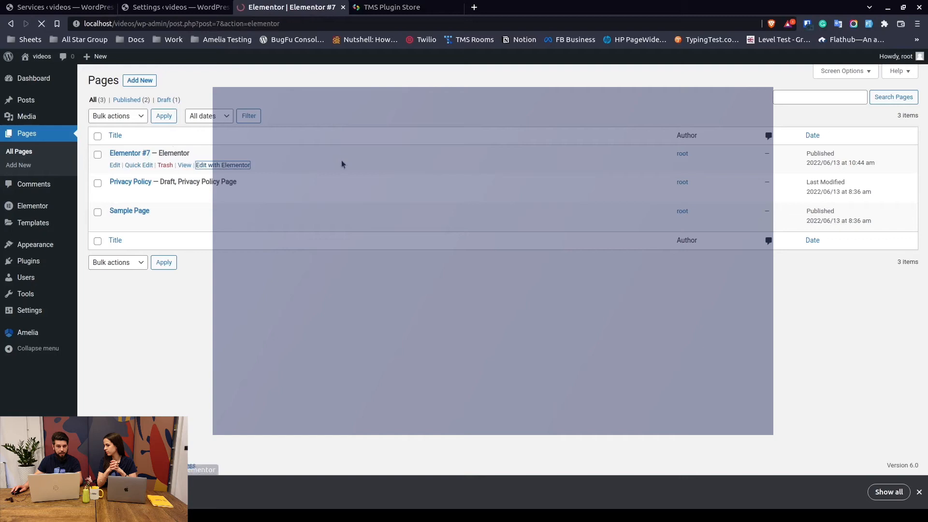
left_click(222, 165)
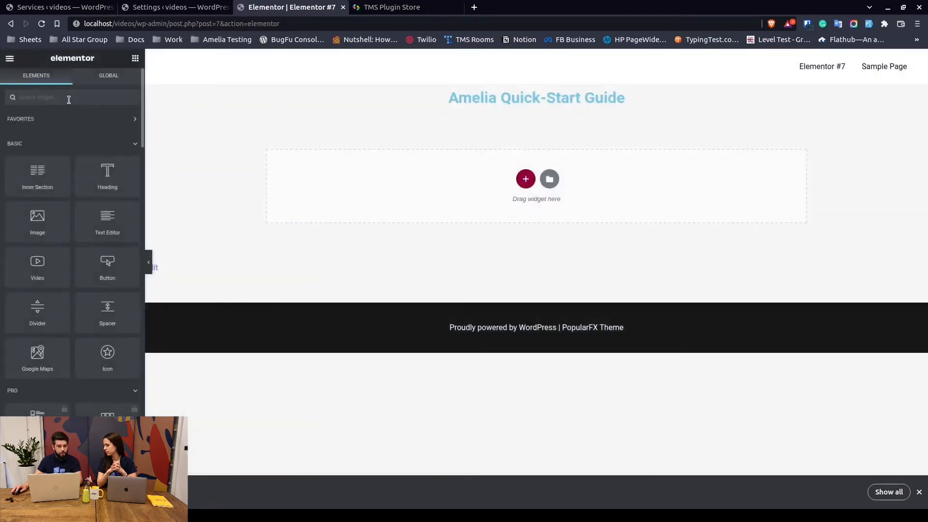
- Place the Amelia Step-By-Step Booking widget with preselection on, keeping all employees shown
type("am")
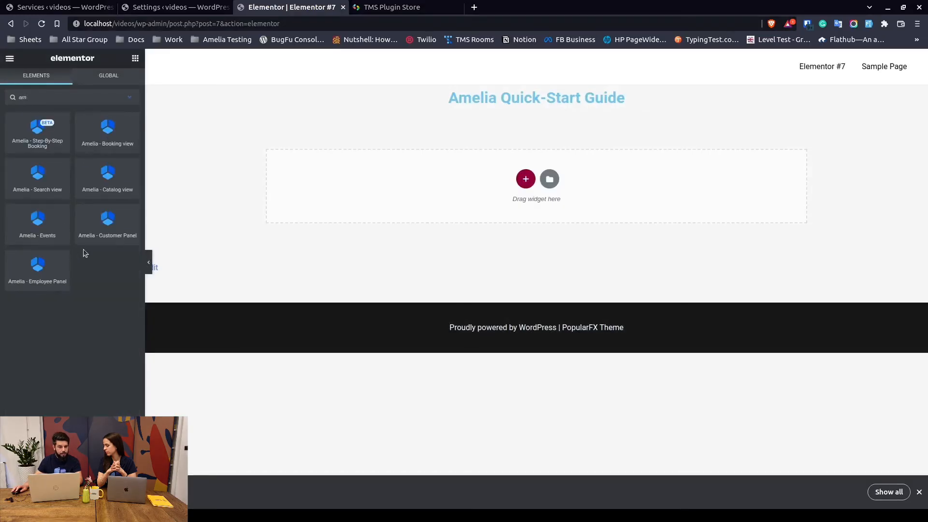
mouse_move(37, 133)
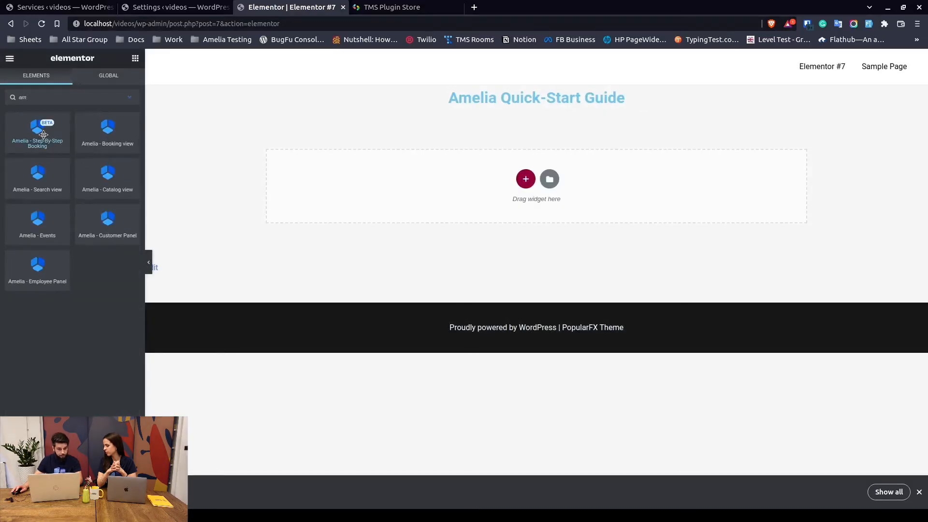
left_click_drag(37, 132, 312, 160)
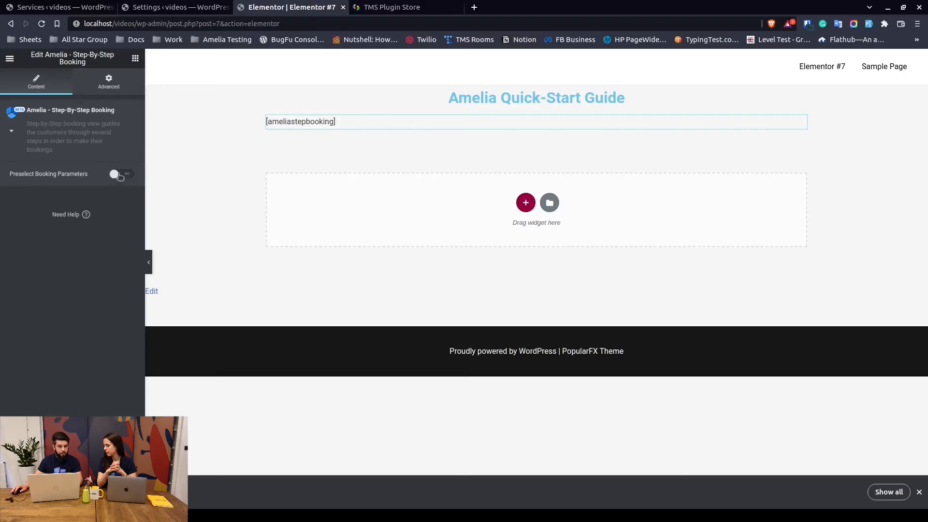
left_click(122, 173)
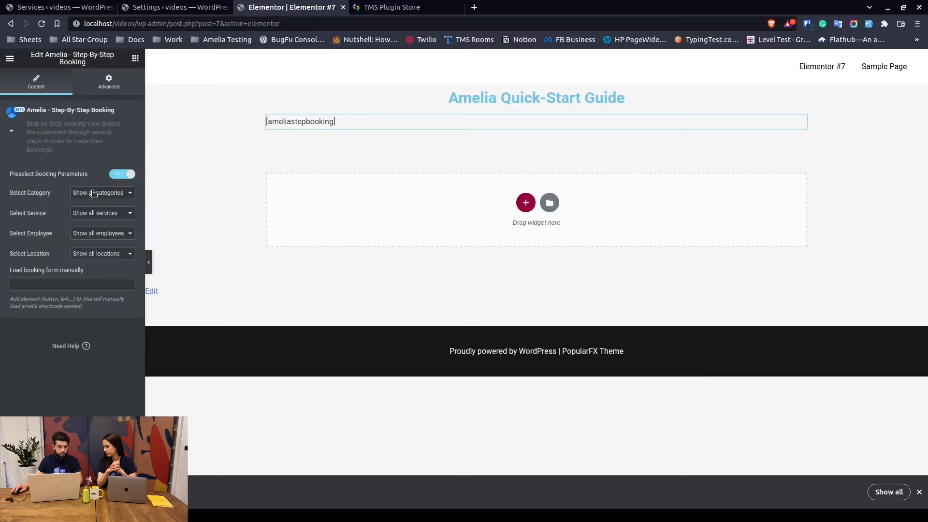
left_click(101, 232)
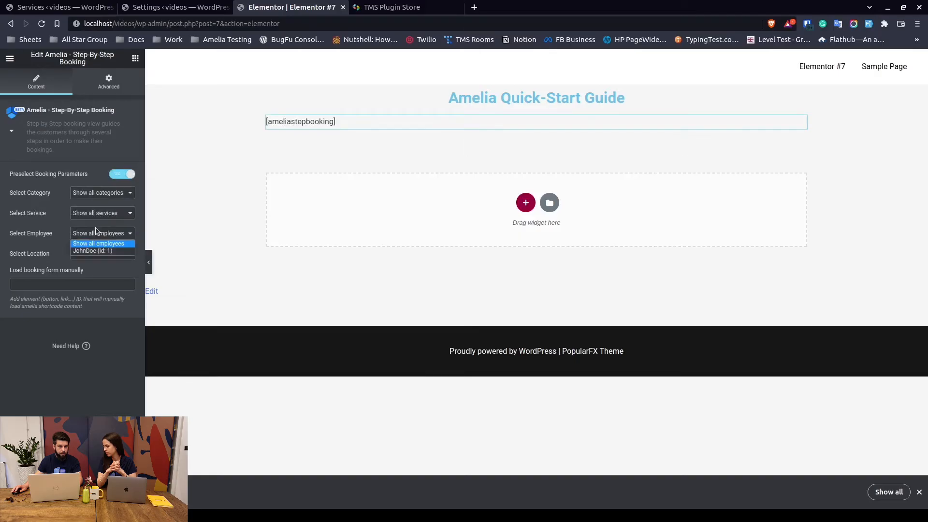
left_click(98, 243)
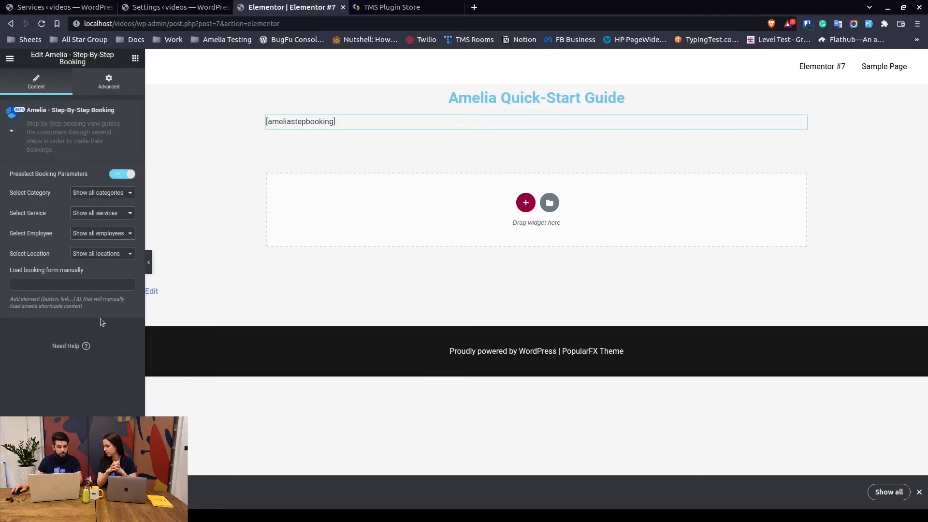
mouse_move(168, 409)
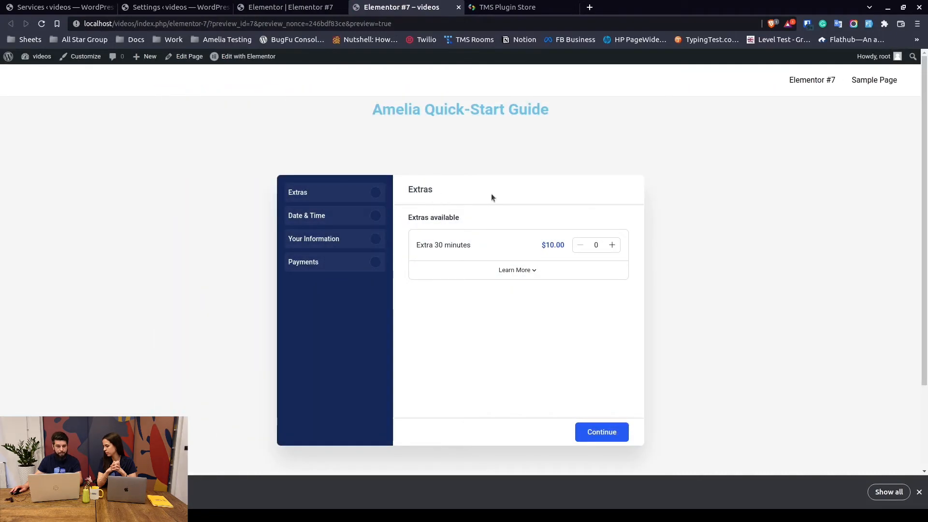
mouse_move(535, 259)
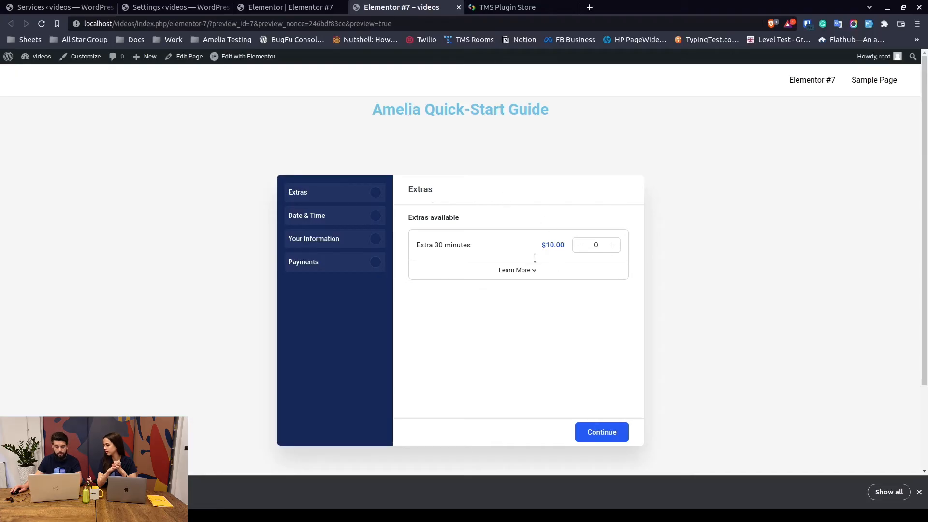
mouse_move(593, 421)
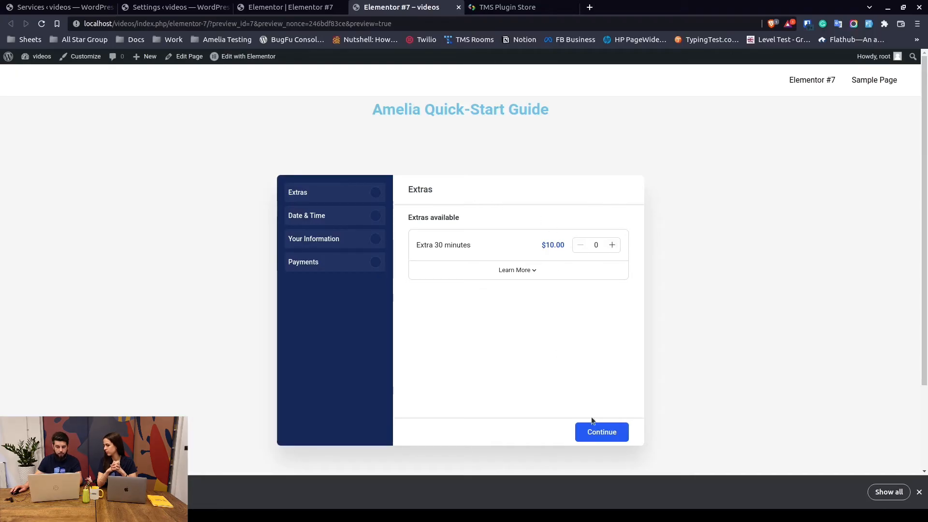
- In the preview form, skip extras and book 16 June 2022 at 10:30 AM
left_click(601, 432)
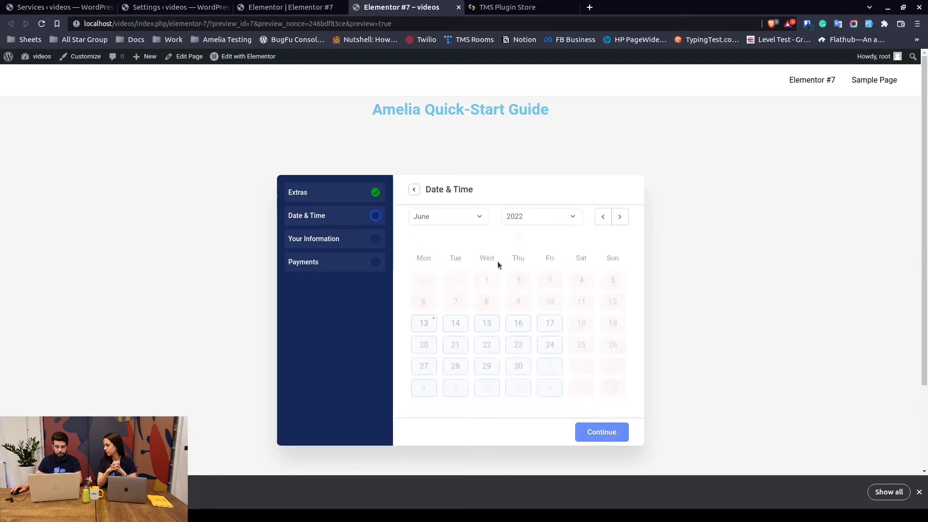
left_click(518, 322)
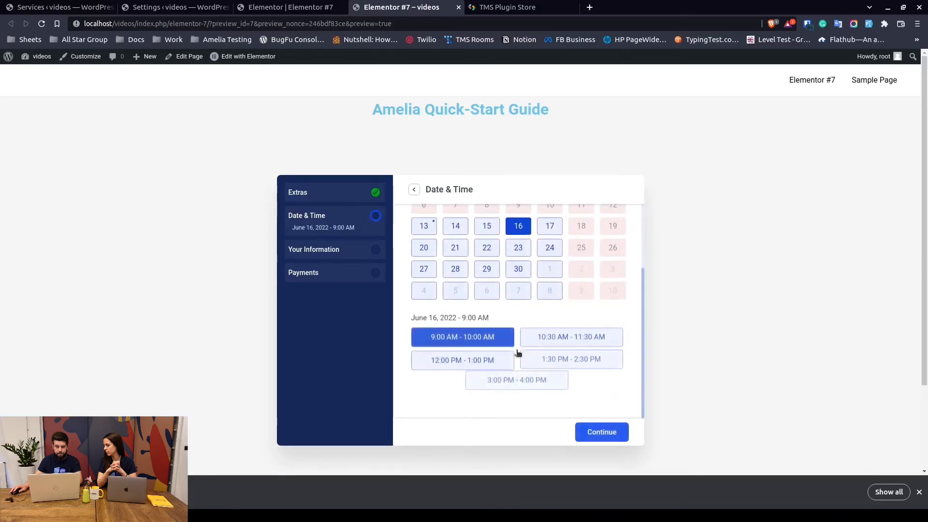
left_click(600, 431)
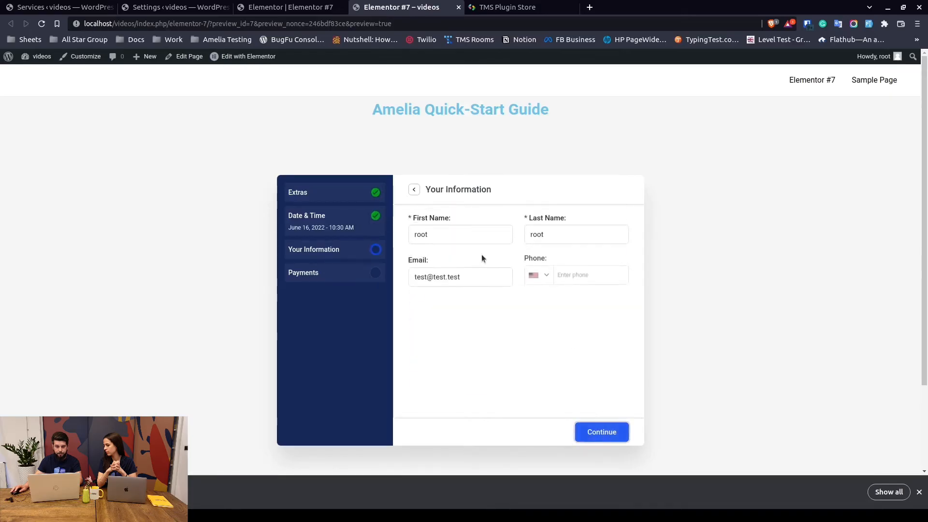
left_click(459, 234)
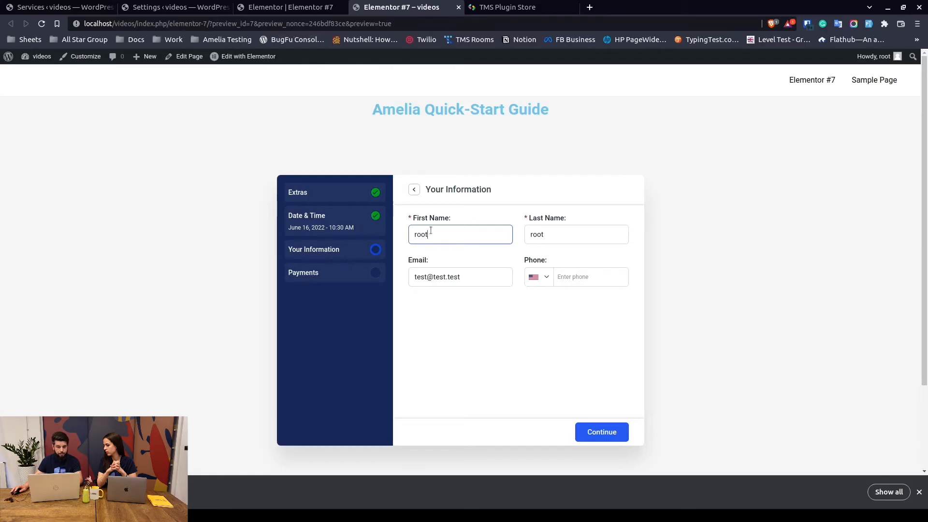
double_click(421, 234)
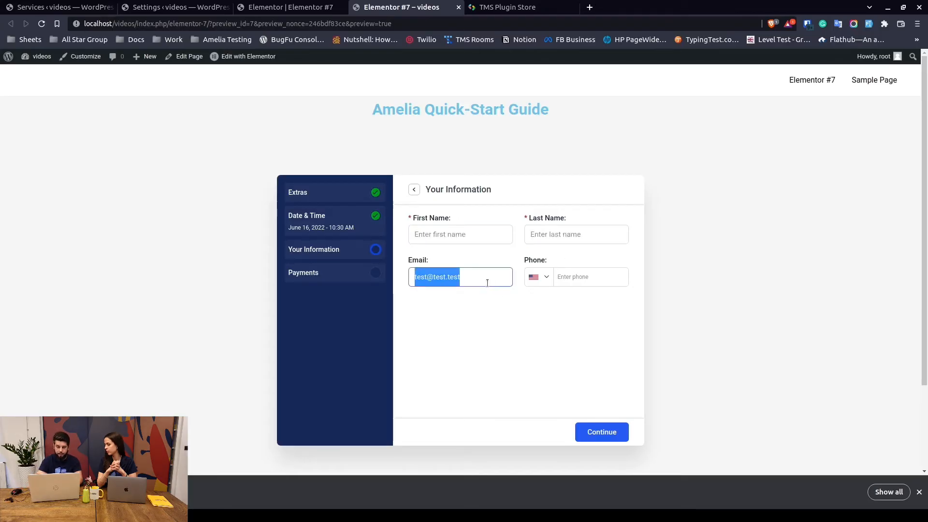
key("Delete")
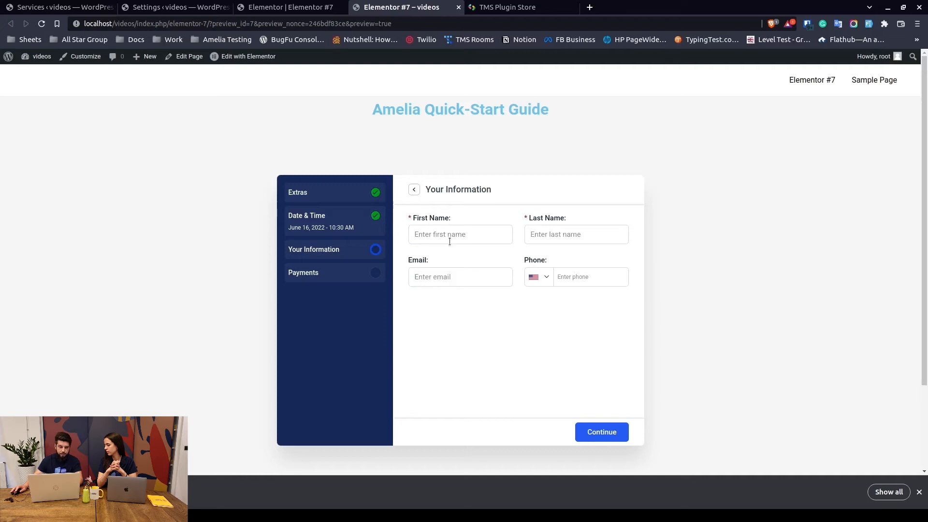
type("Jane")
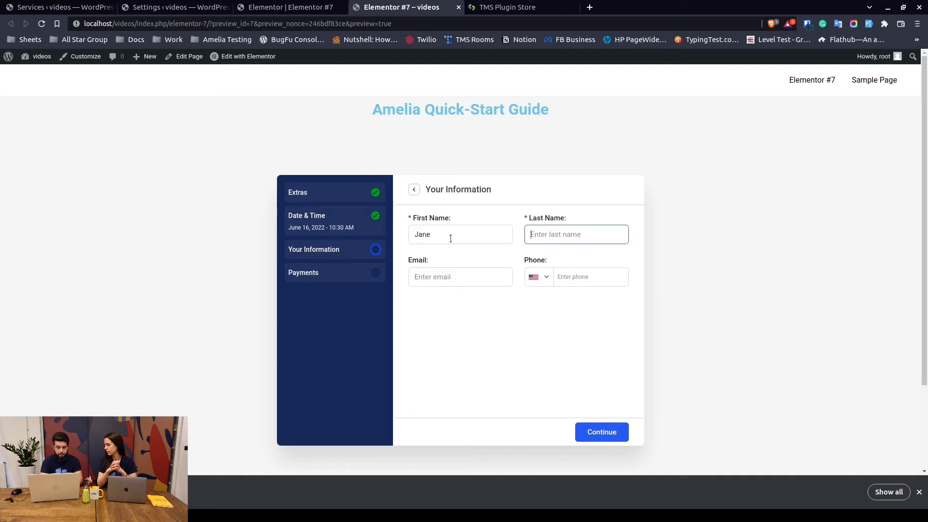
type("Doe")
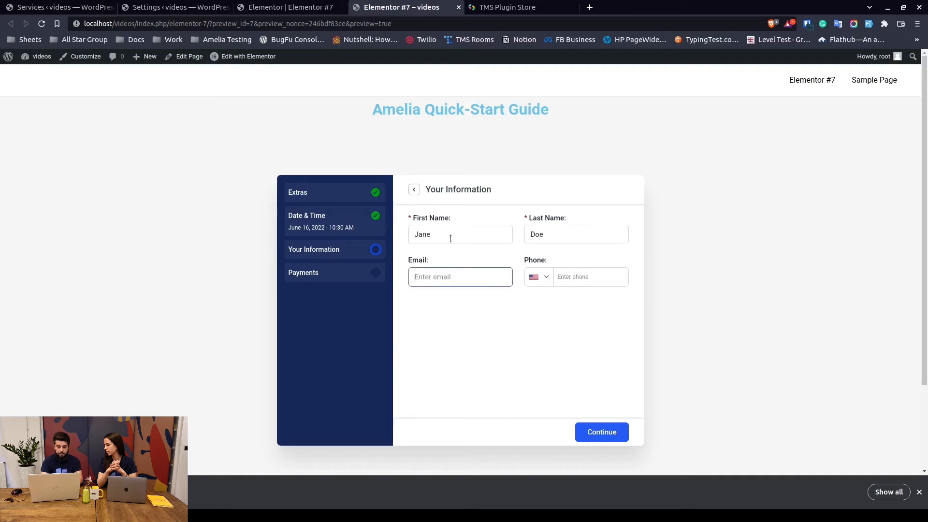
type("janedoe@")
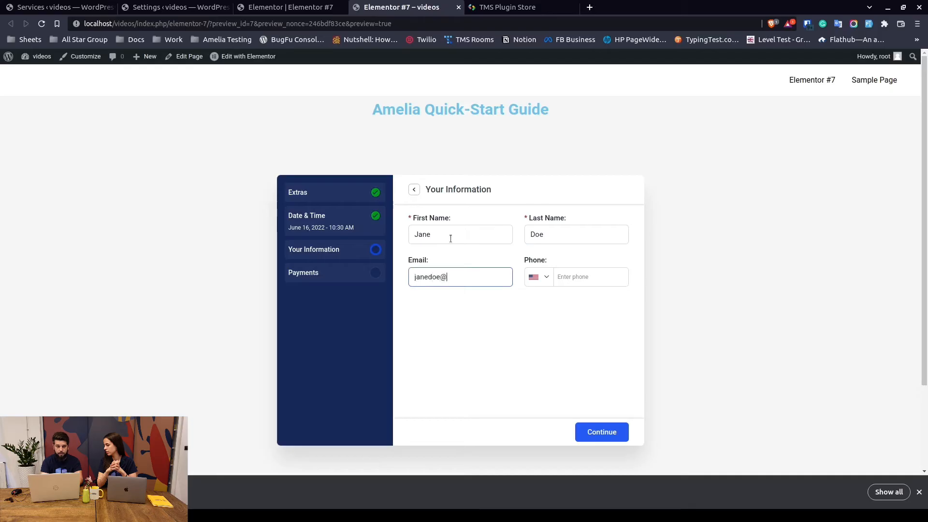
type("test.test")
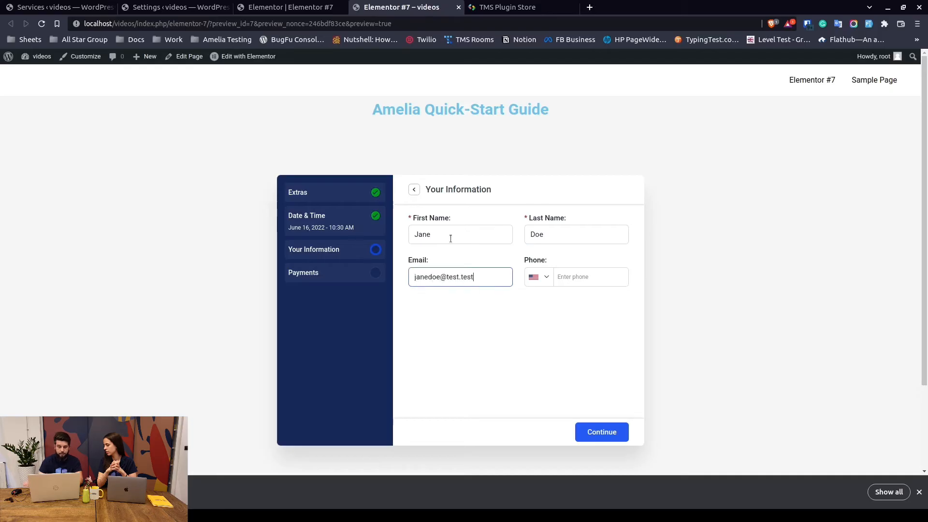
left_click(601, 432)
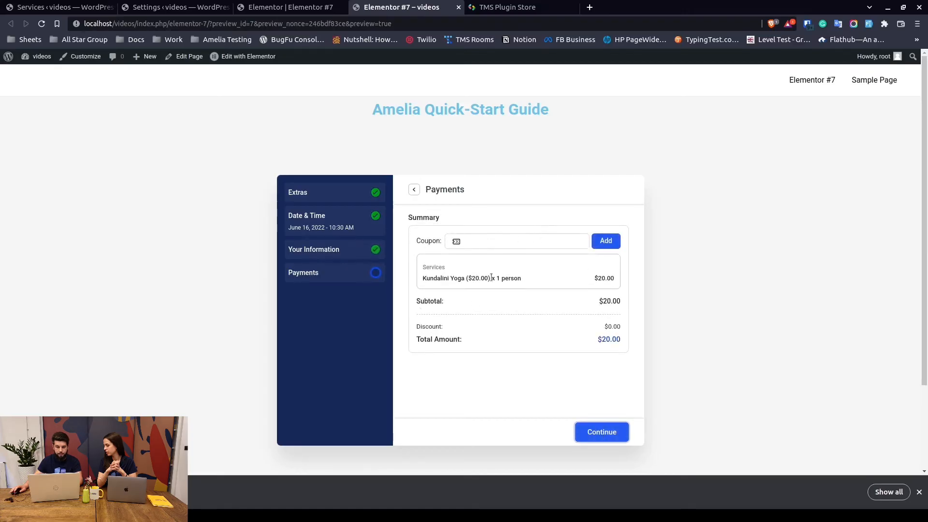
mouse_move(535, 303)
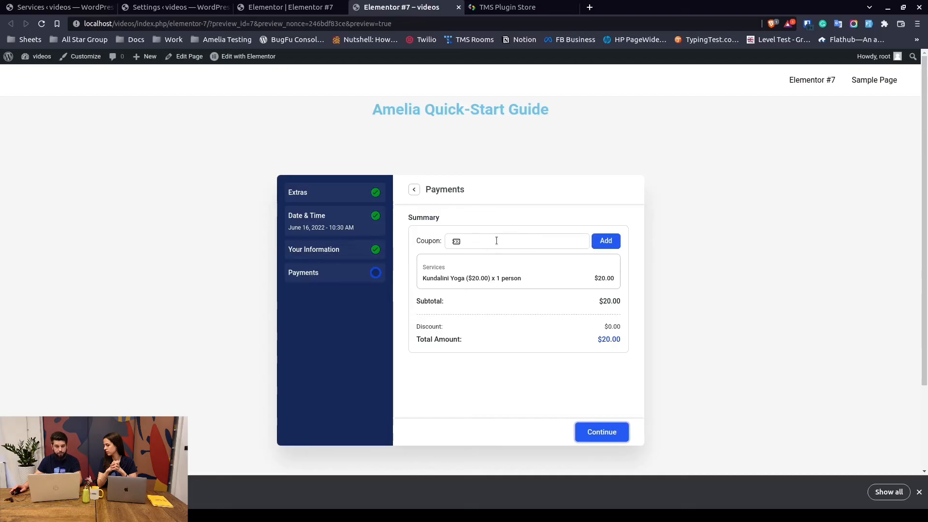
- Submit the booking with on-site payment, reaching the Appointment #1 confirmation
left_click(516, 241)
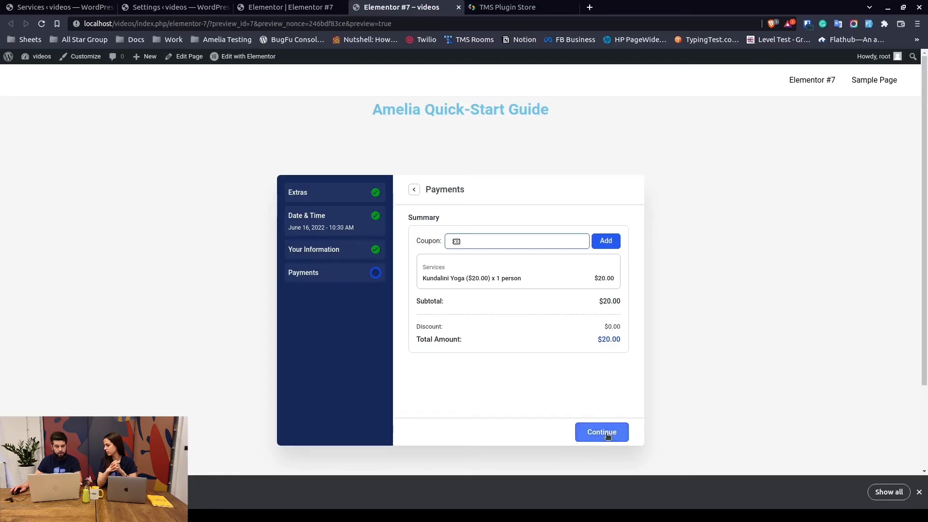
left_click(601, 432)
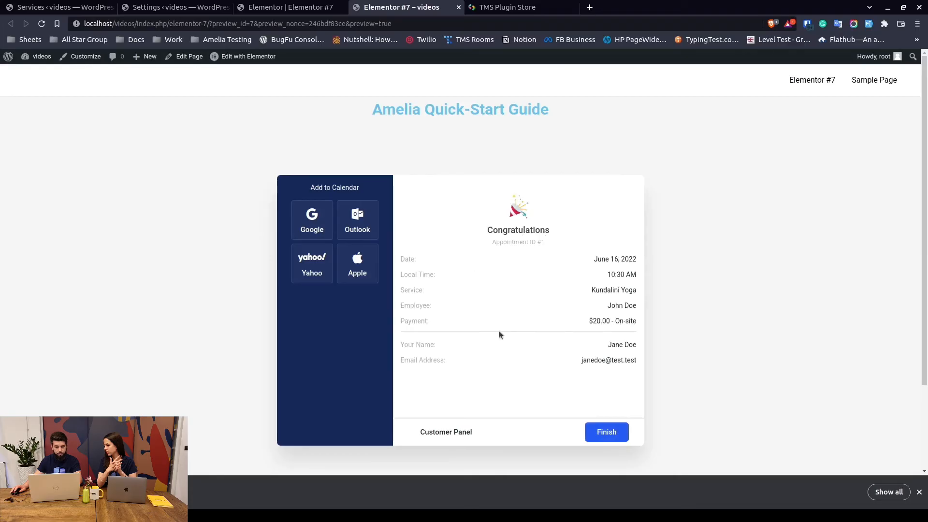
mouse_move(357, 213)
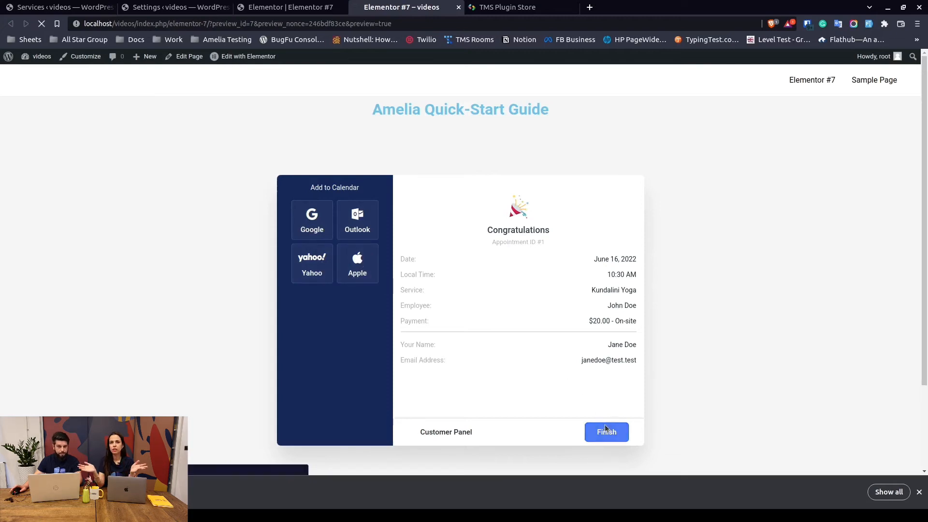
- Finish the confirmation to reset the form and return to the Amelia Services tab
left_click(606, 432)
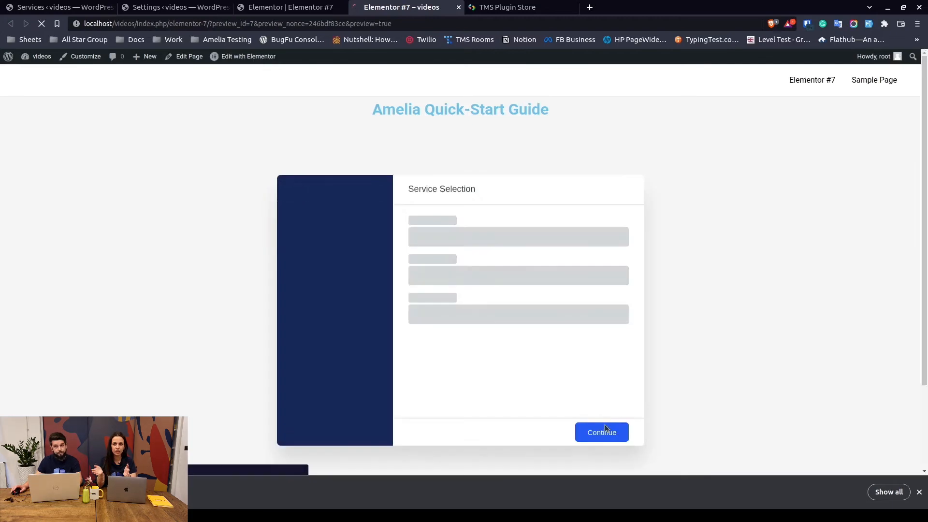
left_click(600, 432)
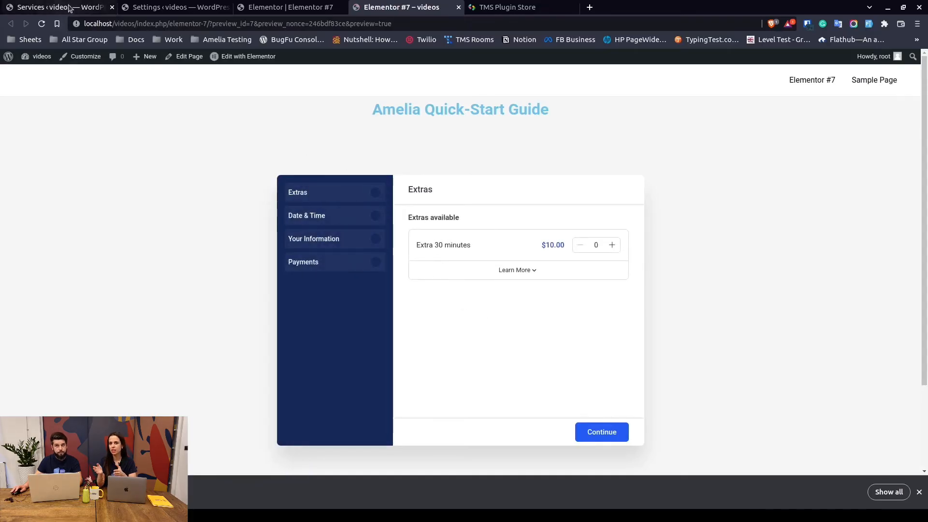
mouse_move(59, 8)
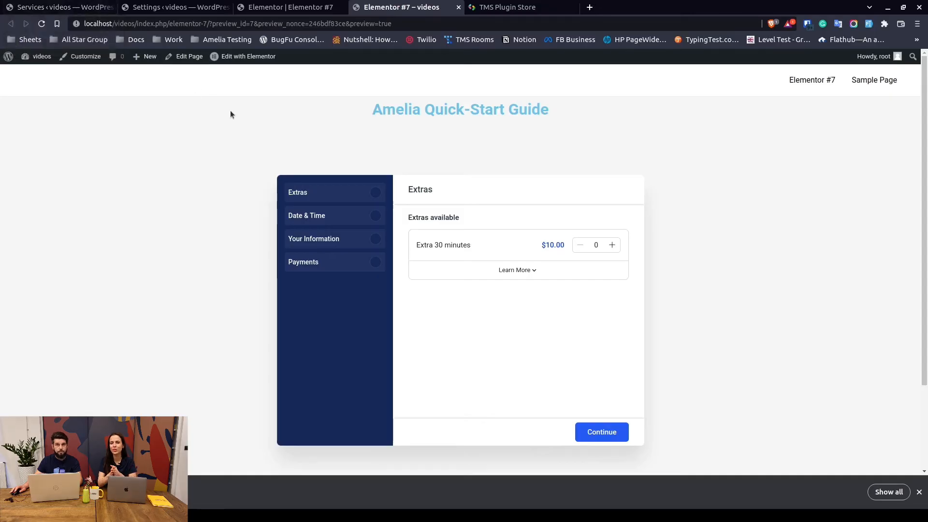
mouse_move(233, 117)
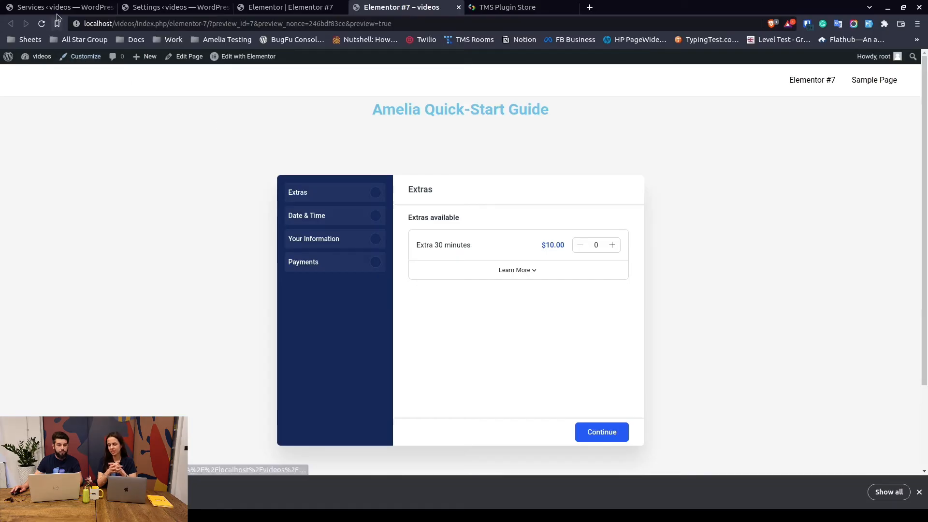
left_click(59, 8)
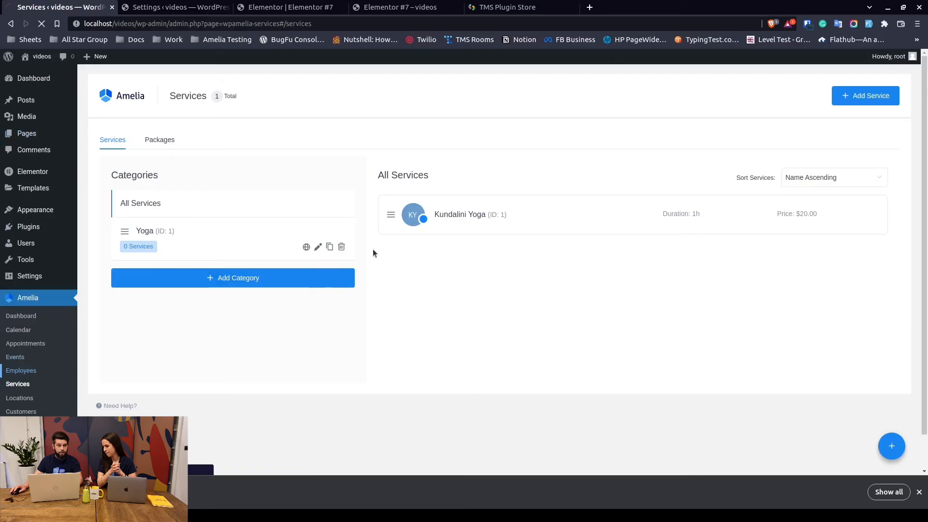
left_click(21, 370)
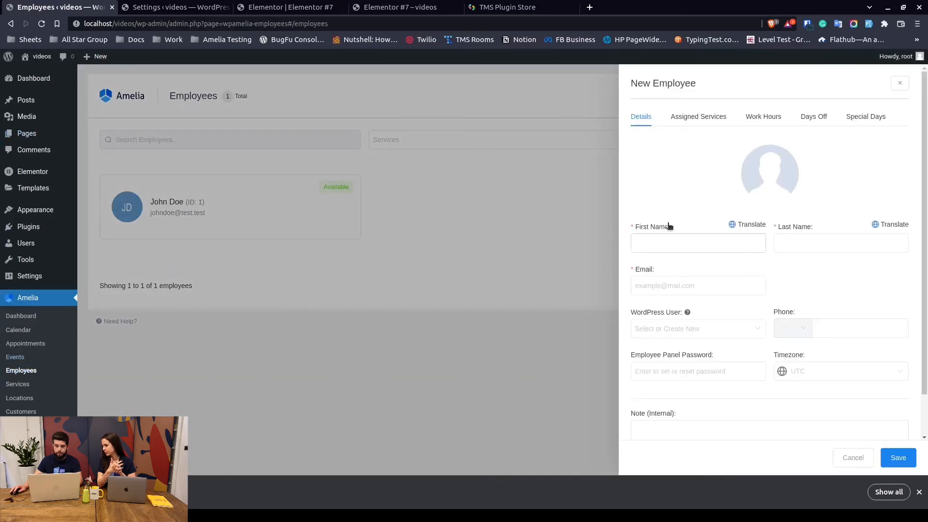
type("John")
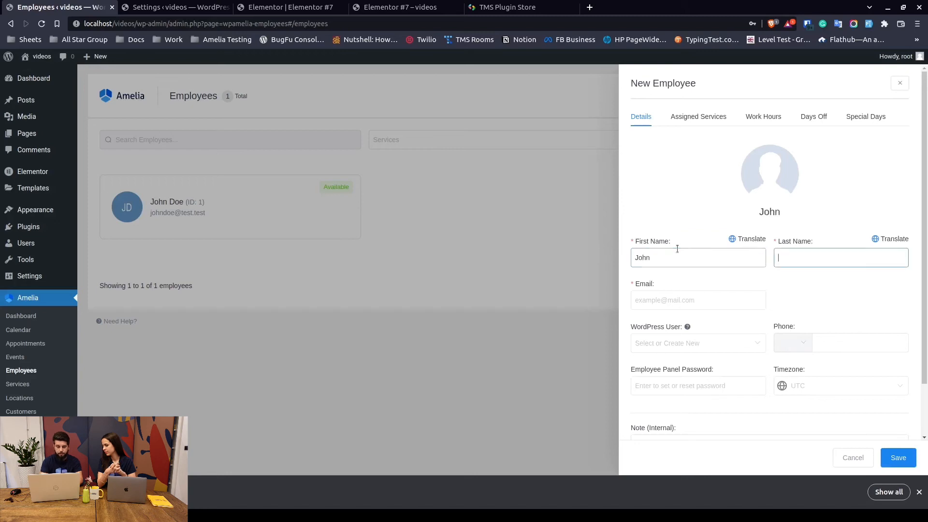
type("Hancock")
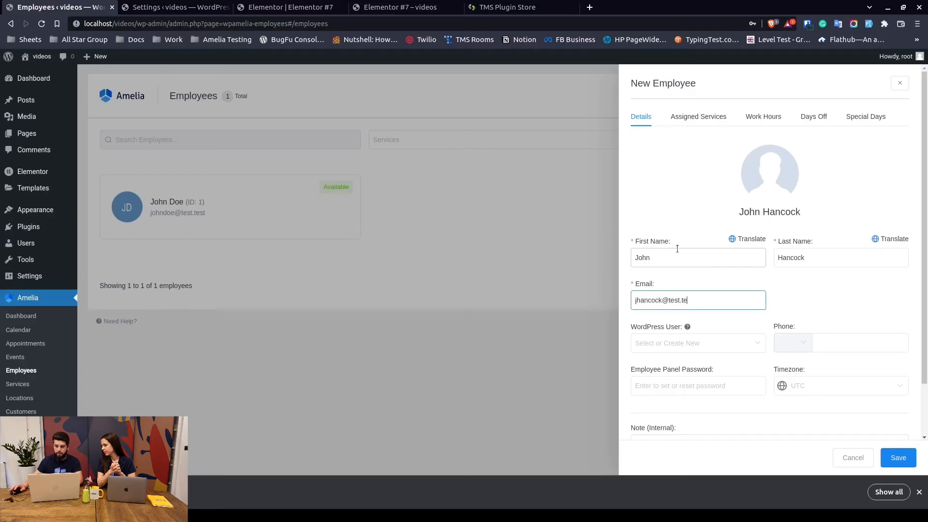
type("st")
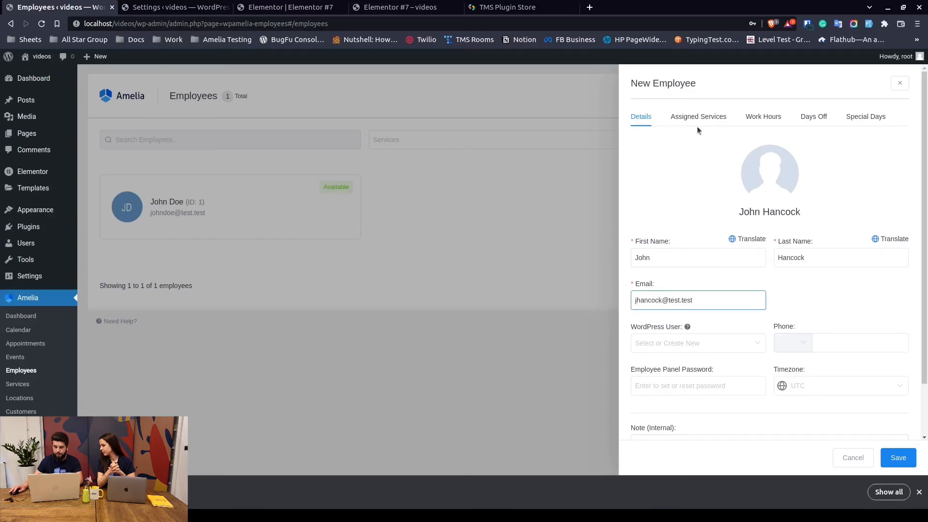
left_click(698, 117)
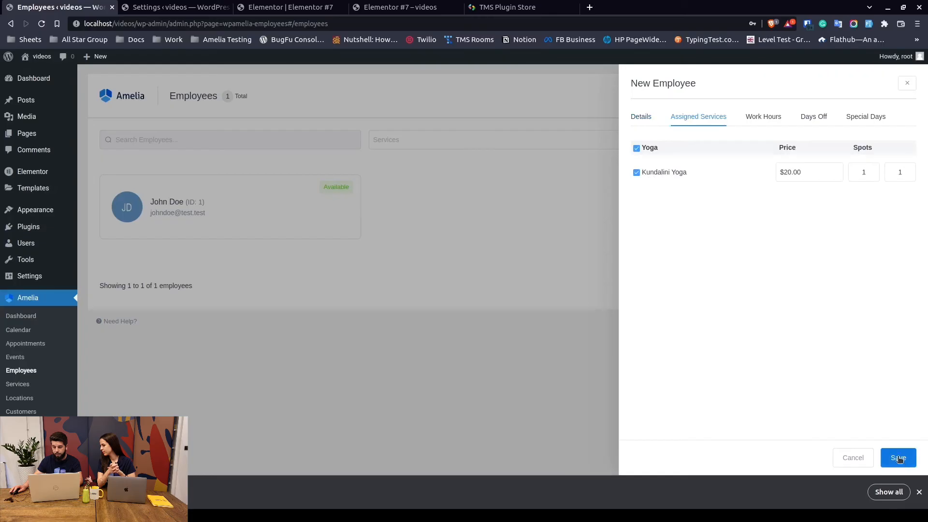
left_click(403, 7)
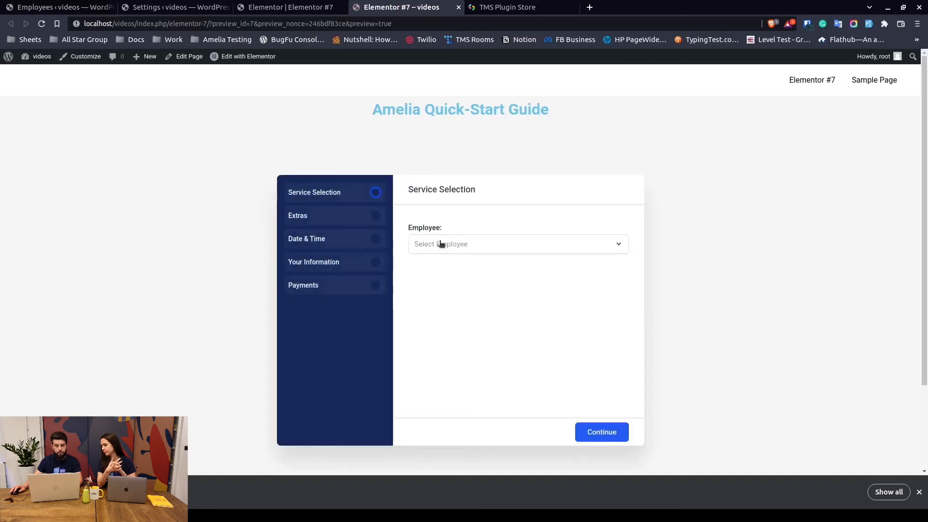
- Confirm the Employee dropdown lists John Doe and John Hancock, then open Amelia Customize
left_click(517, 244)
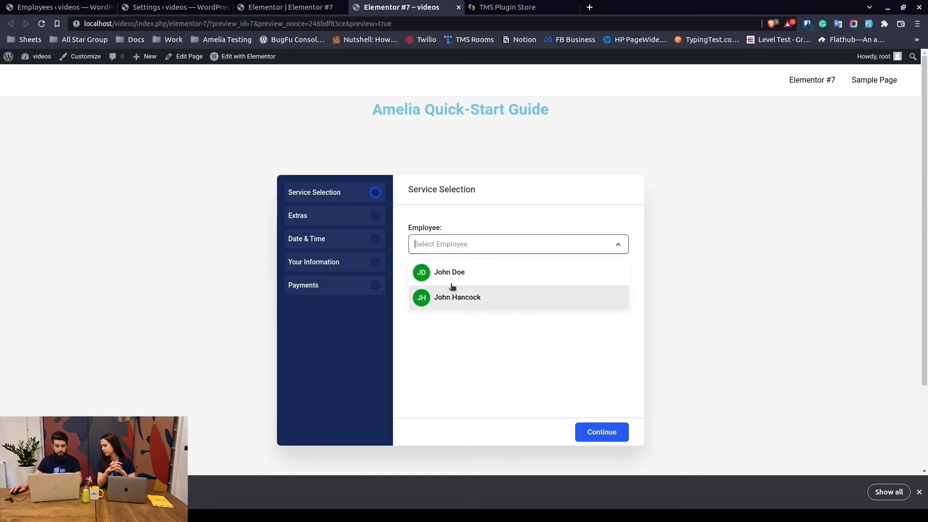
left_click(290, 67)
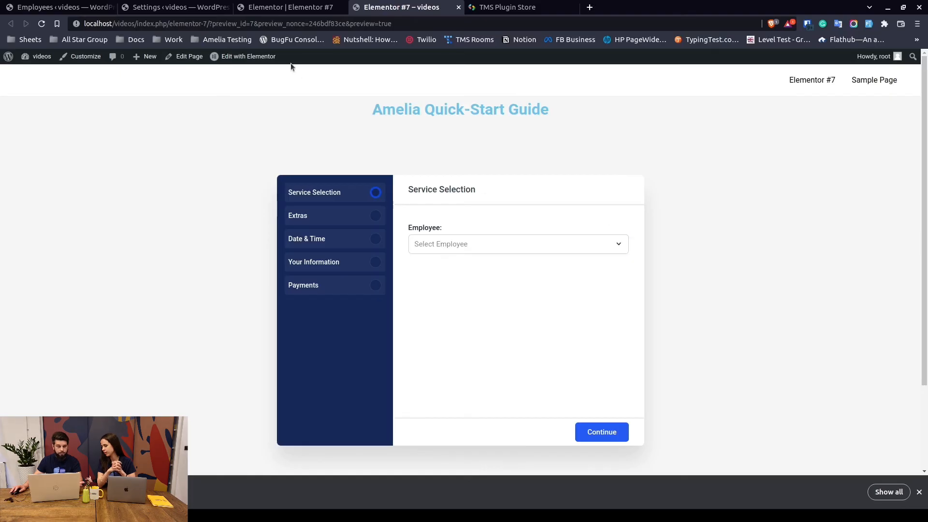
mouse_move(439, 213)
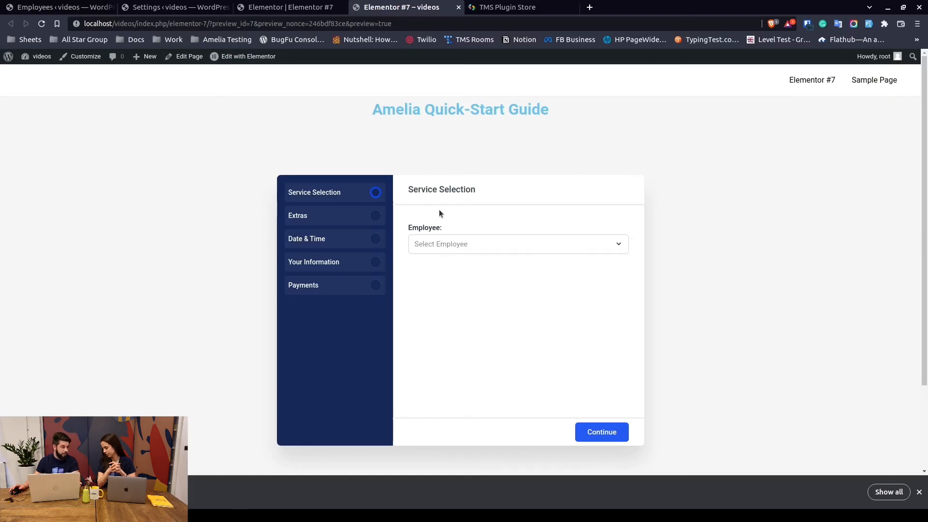
mouse_move(440, 288)
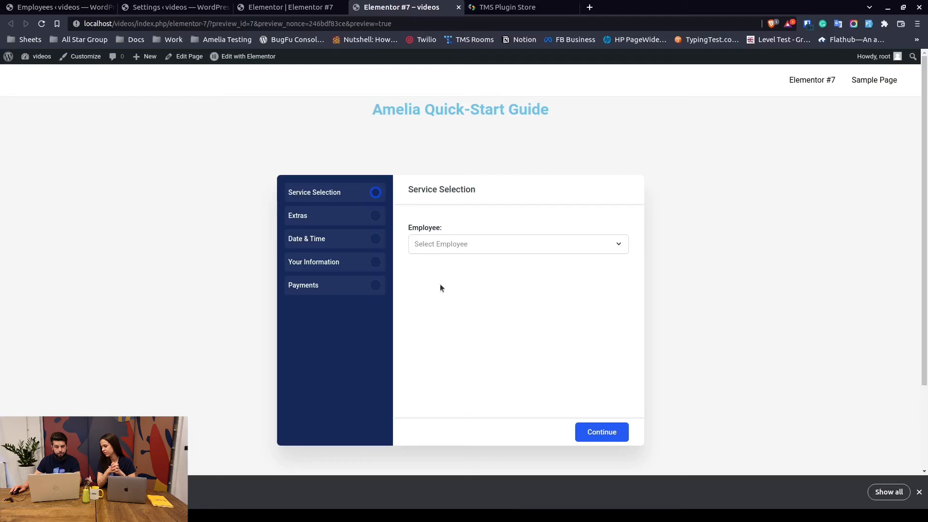
mouse_move(421, 211)
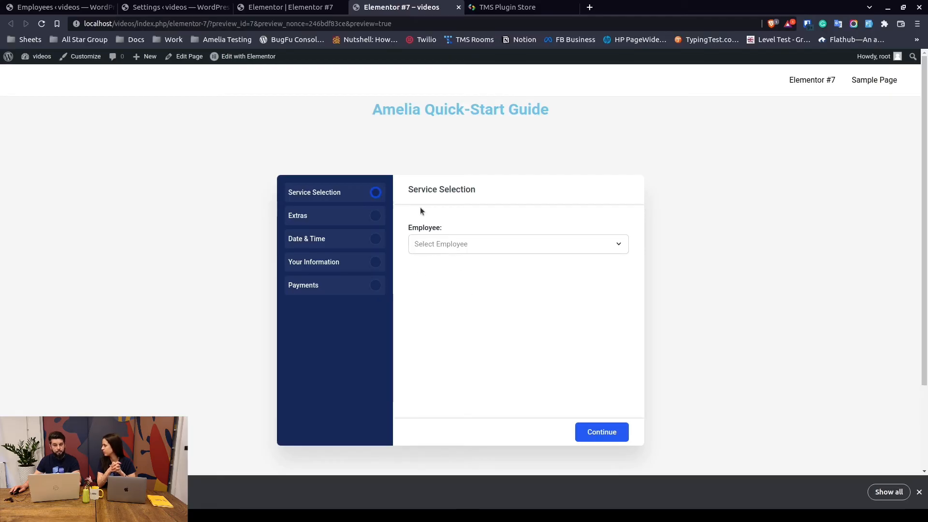
mouse_move(505, 311)
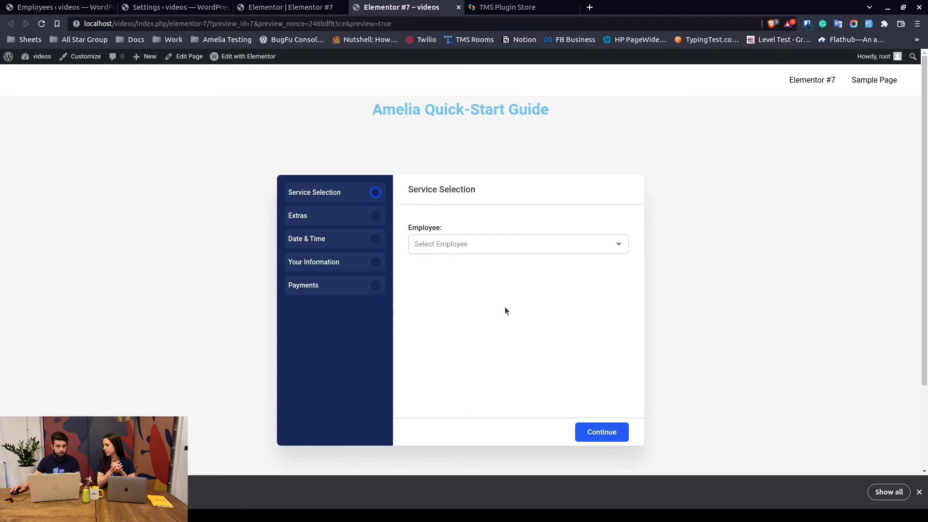
left_click(56, 8)
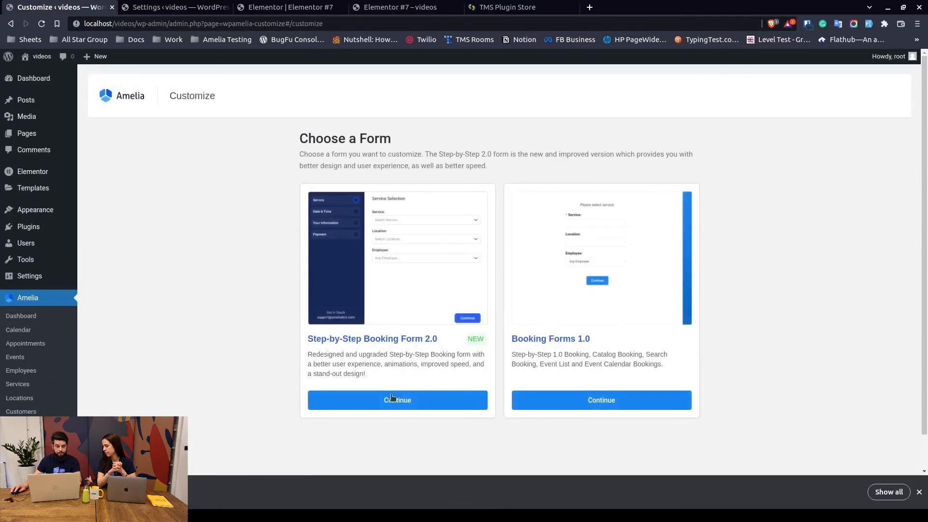
- Open the Step-by-Step Booking Form 2.0 customizer at its service selection step
left_click(397, 400)
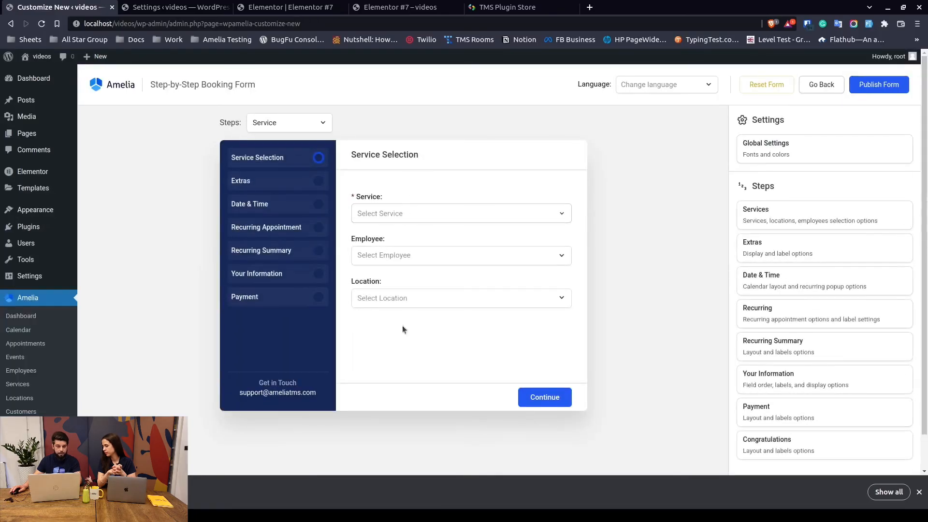
mouse_move(369, 204)
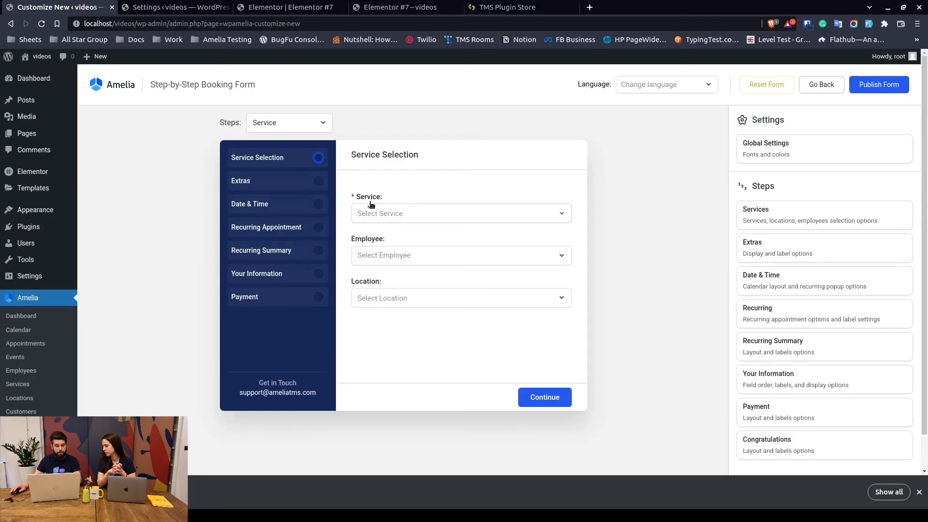
mouse_move(442, 290)
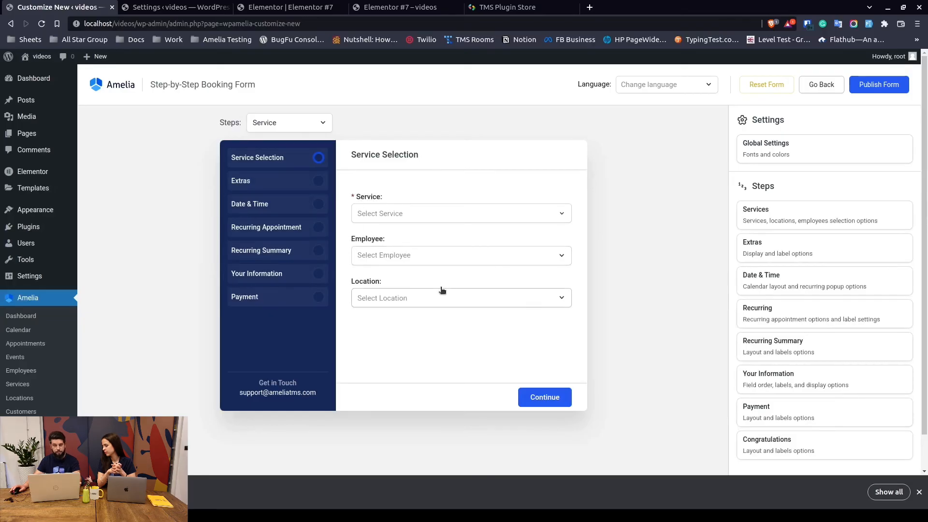